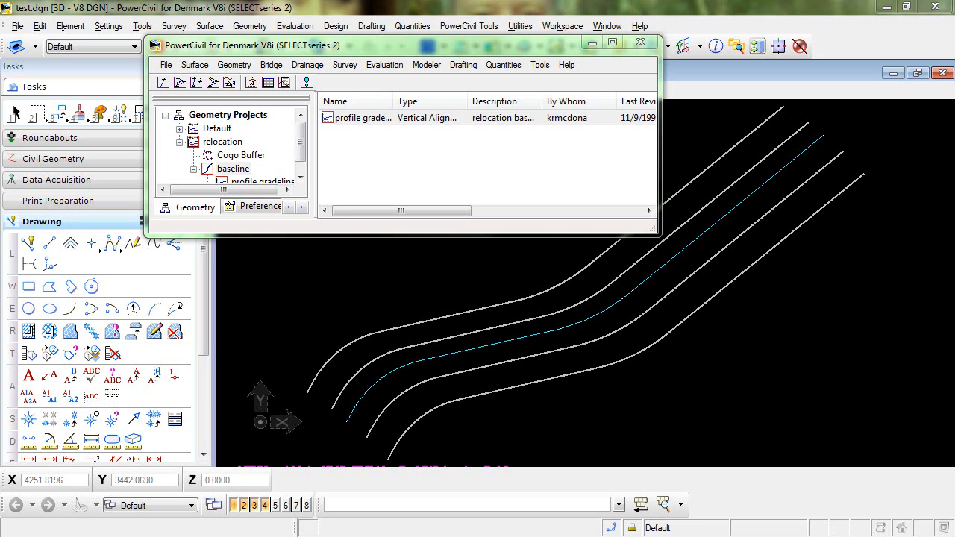
mouse_move(430, 197)
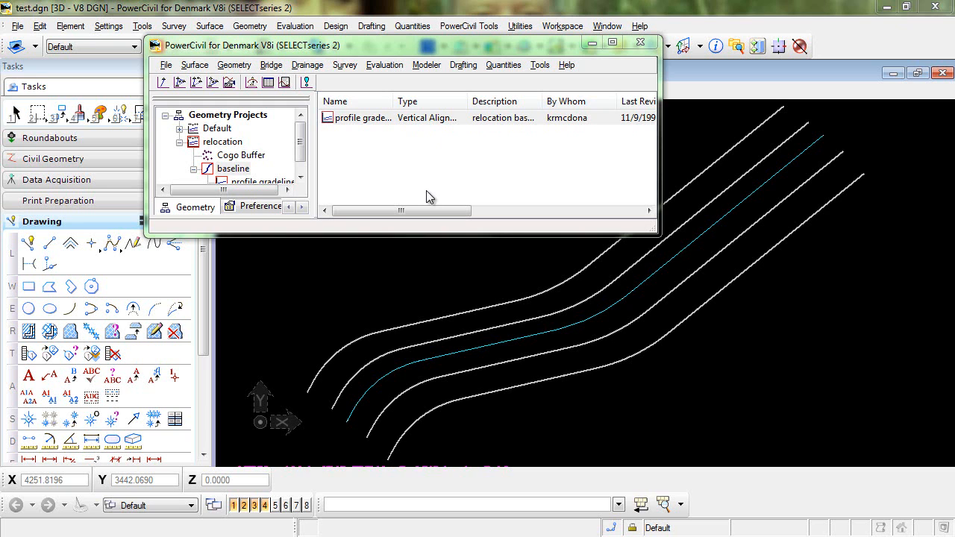
mouse_move(364, 281)
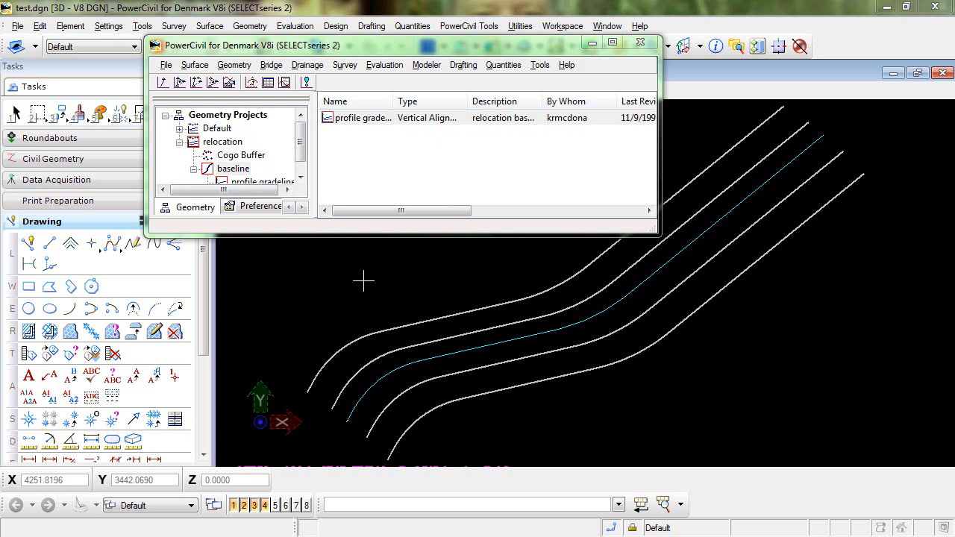
Step: Display the original surface's perimeter around the channel lines
click(194, 65)
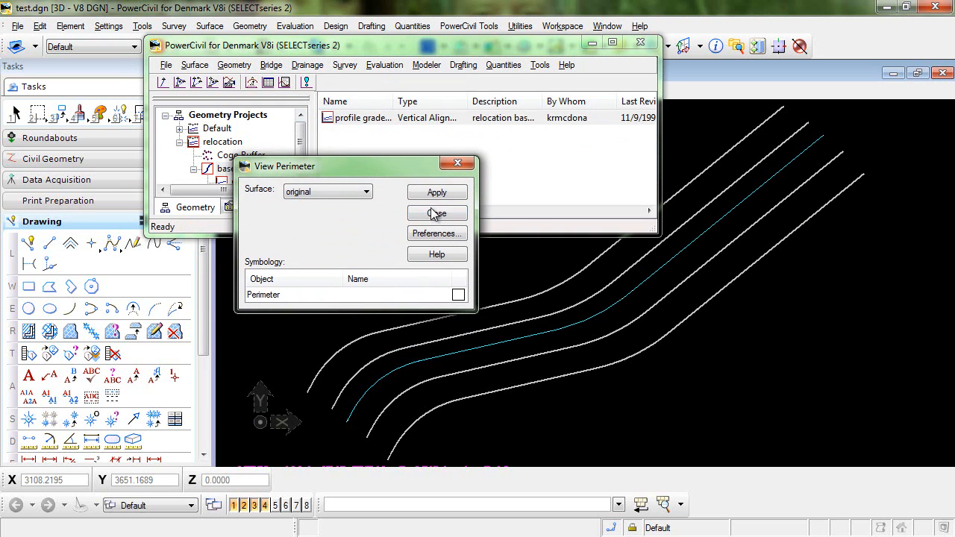
click(436, 191)
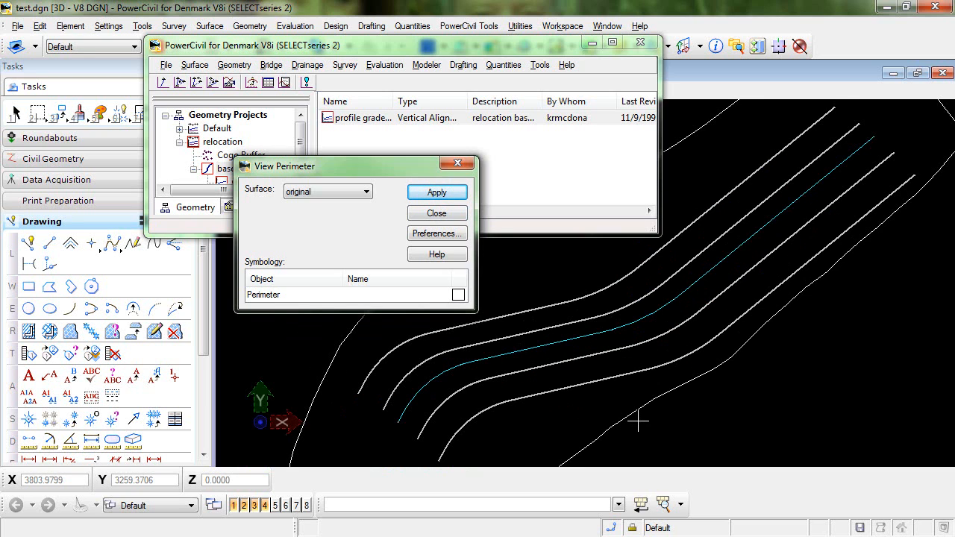
mouse_move(510, 363)
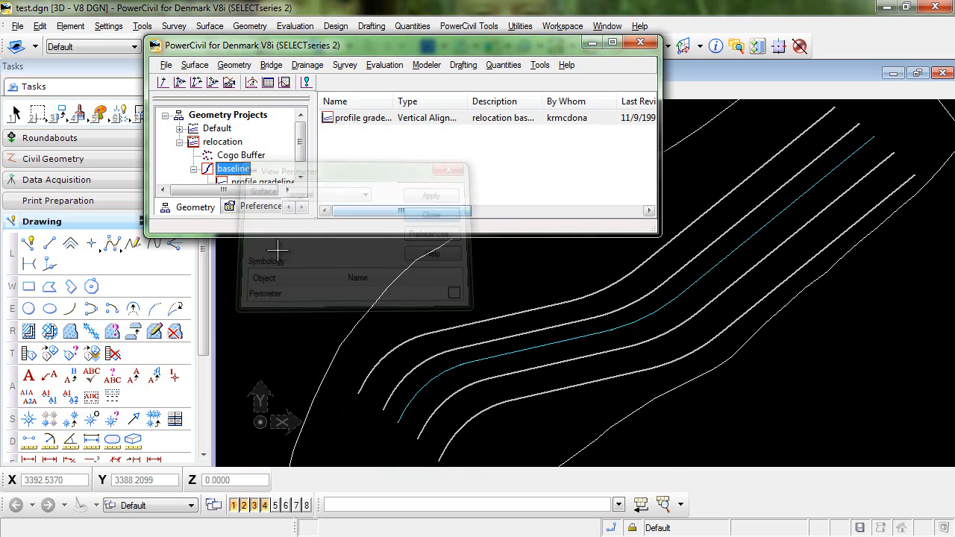
click(431, 215)
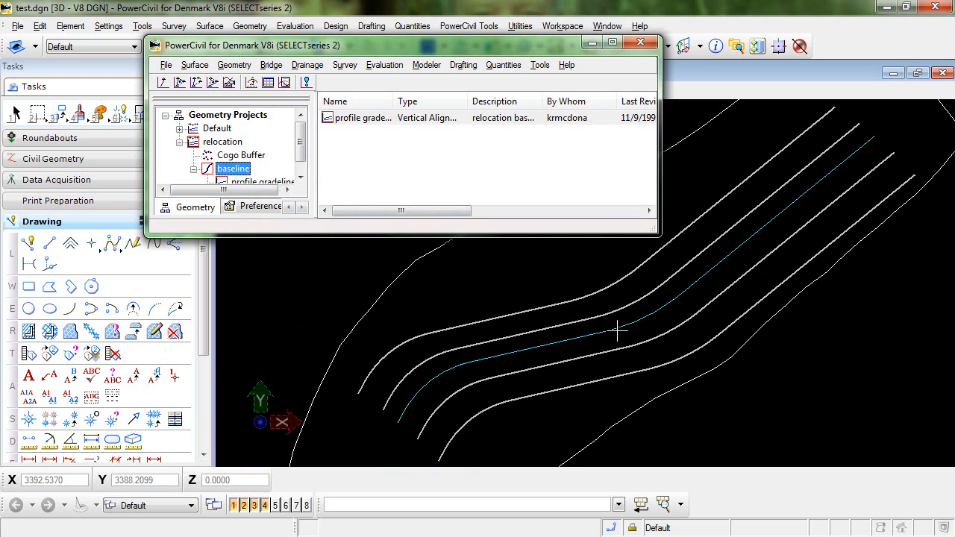
mouse_move(864, 137)
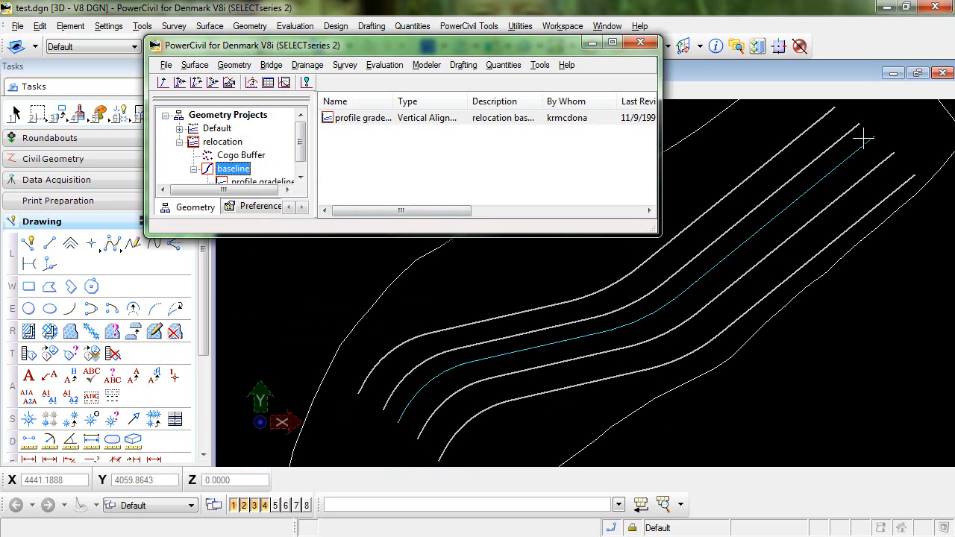
mouse_move(356, 404)
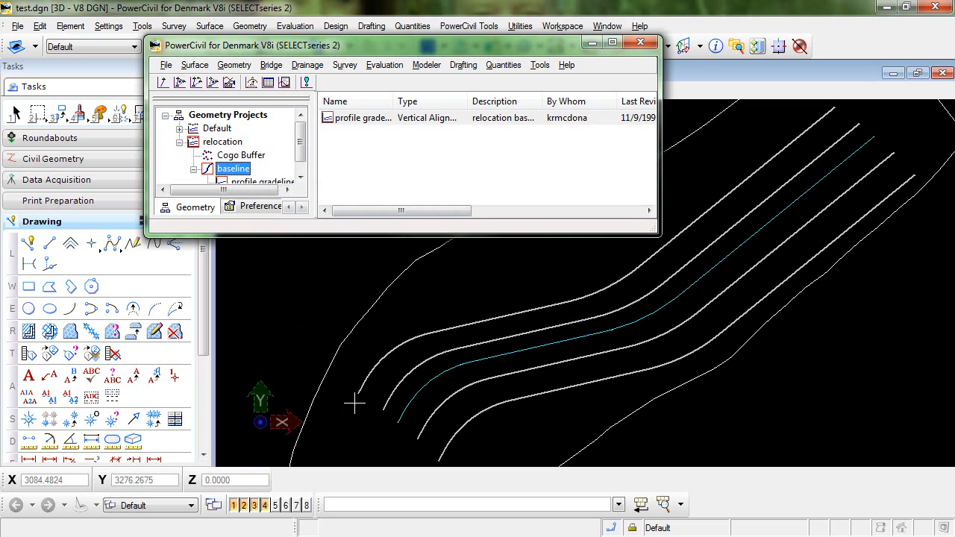
mouse_move(356, 403)
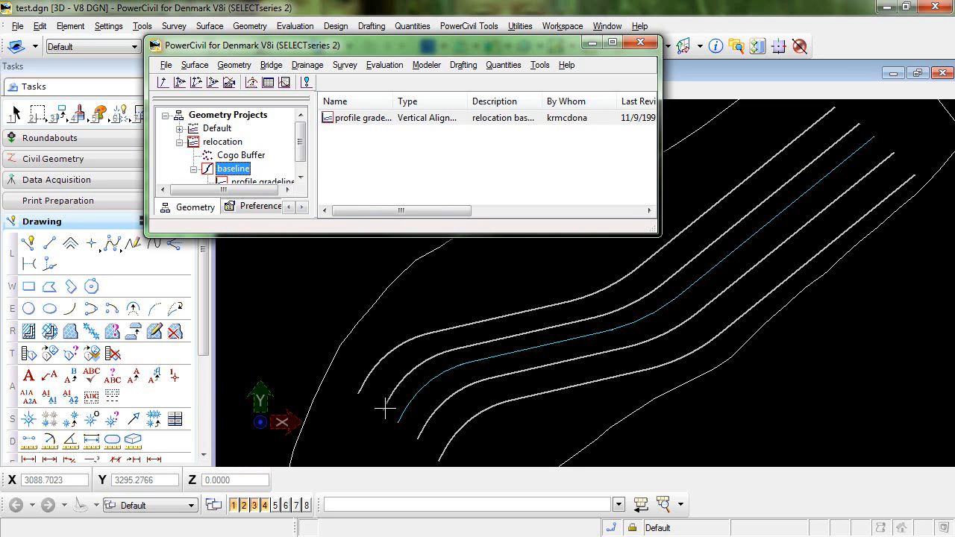
mouse_move(358, 388)
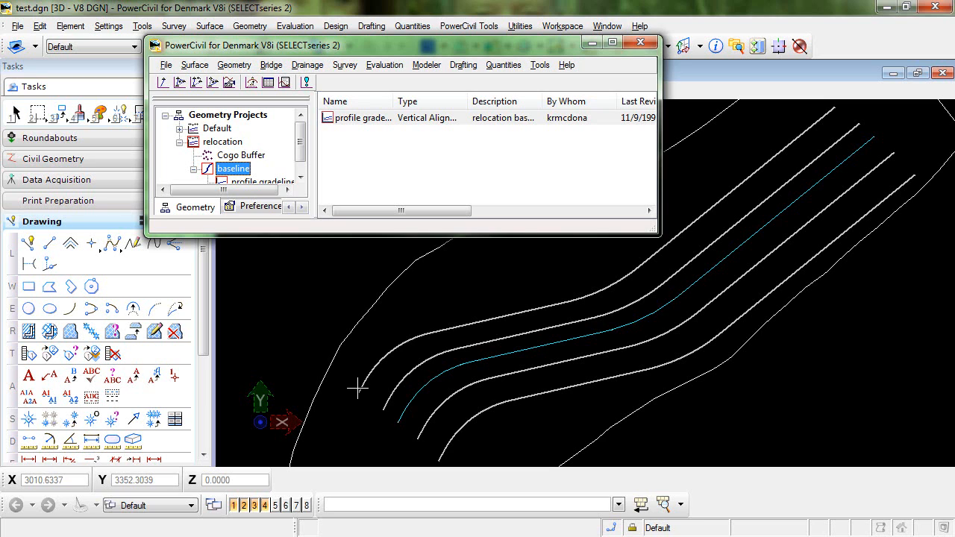
mouse_move(423, 429)
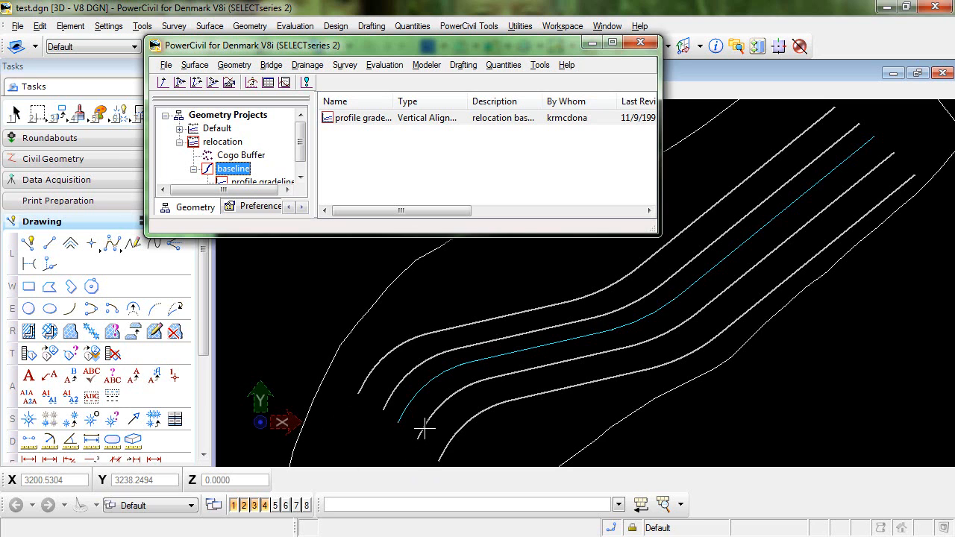
mouse_move(462, 431)
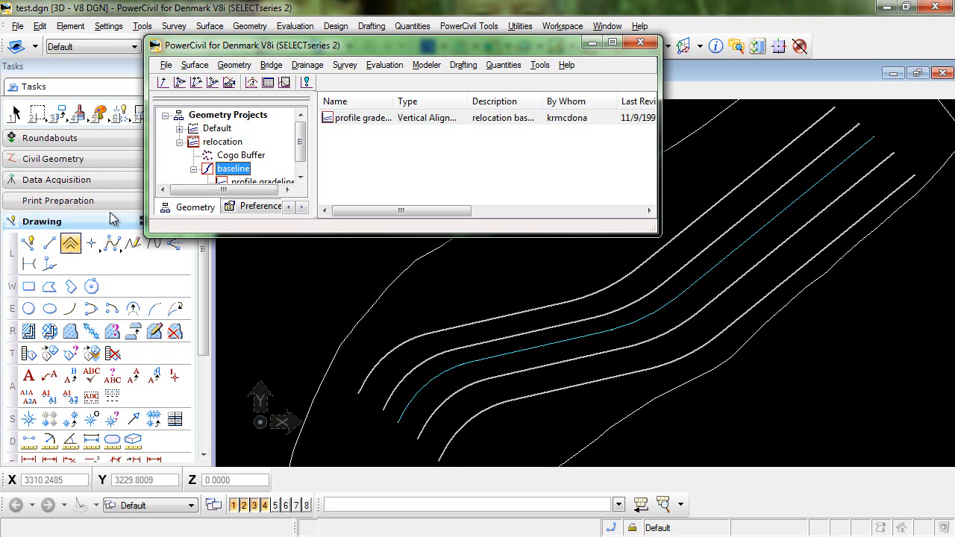
Step: View the baseline geometry from the project tree so only the baseline alignment is drawn
click(234, 66)
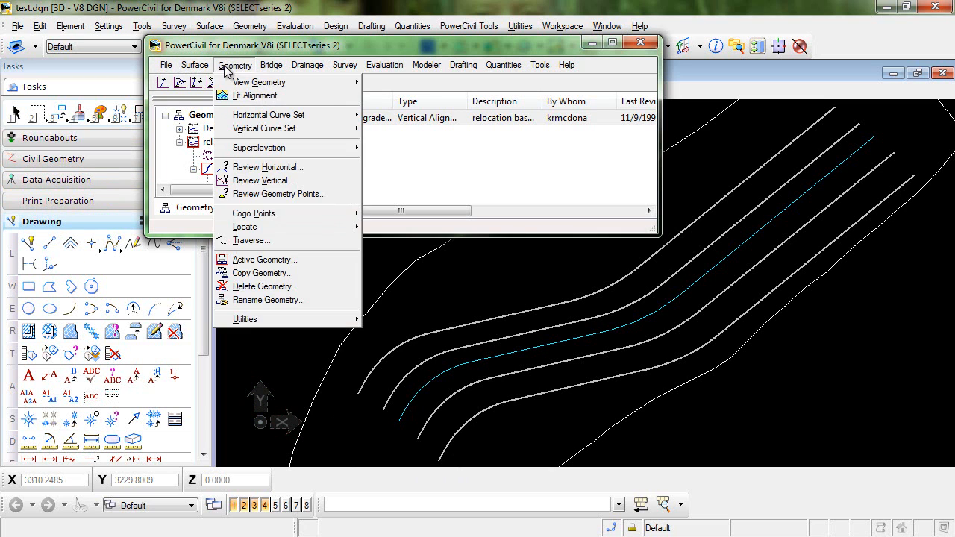
click(194, 66)
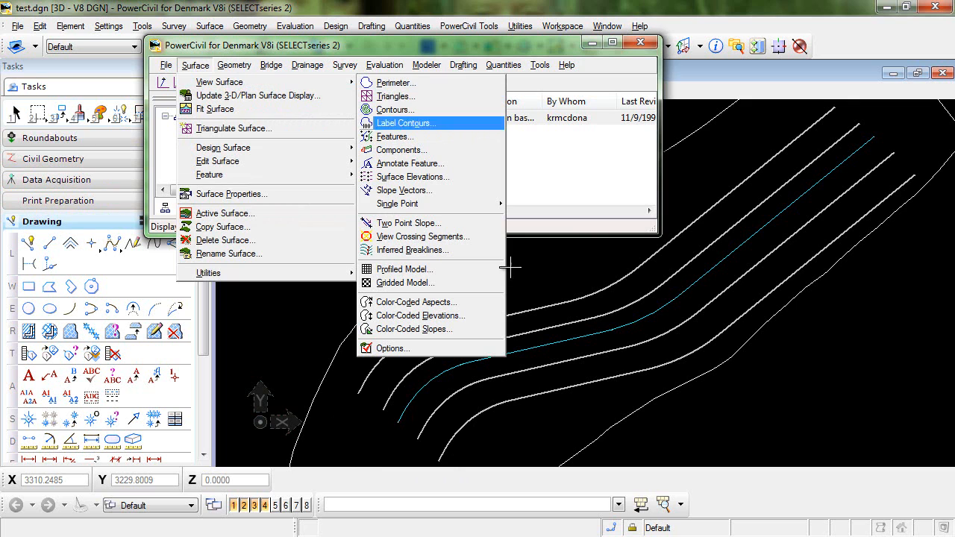
click(504, 65)
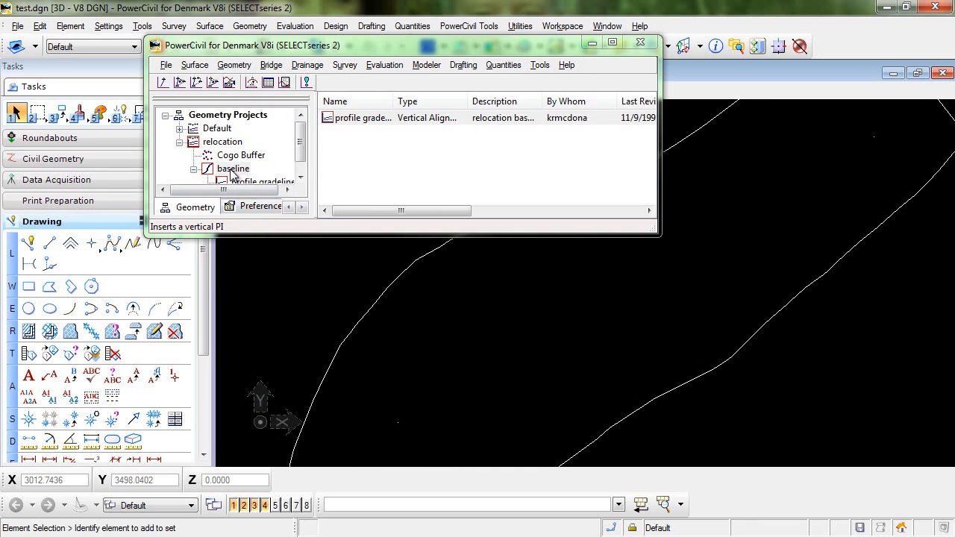
right_click(233, 167)
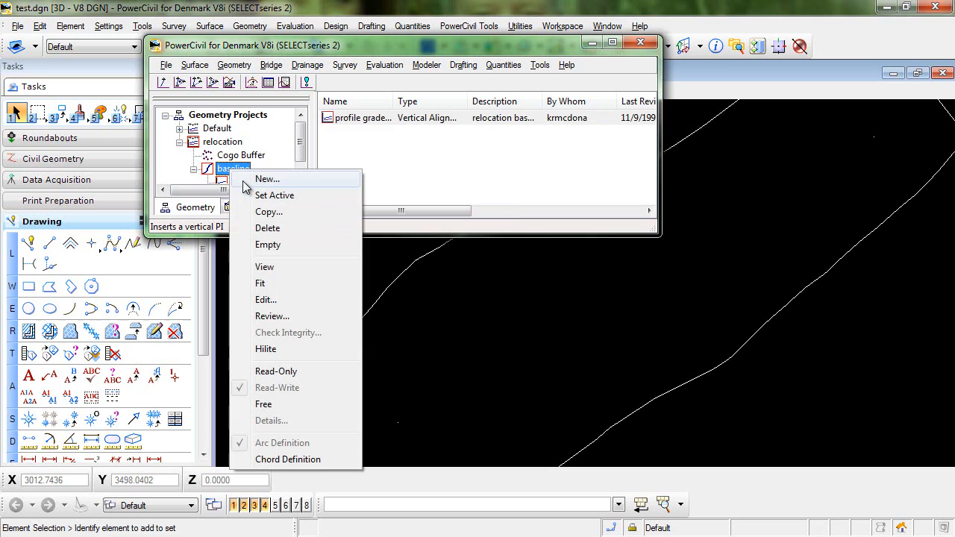
mouse_move(291, 267)
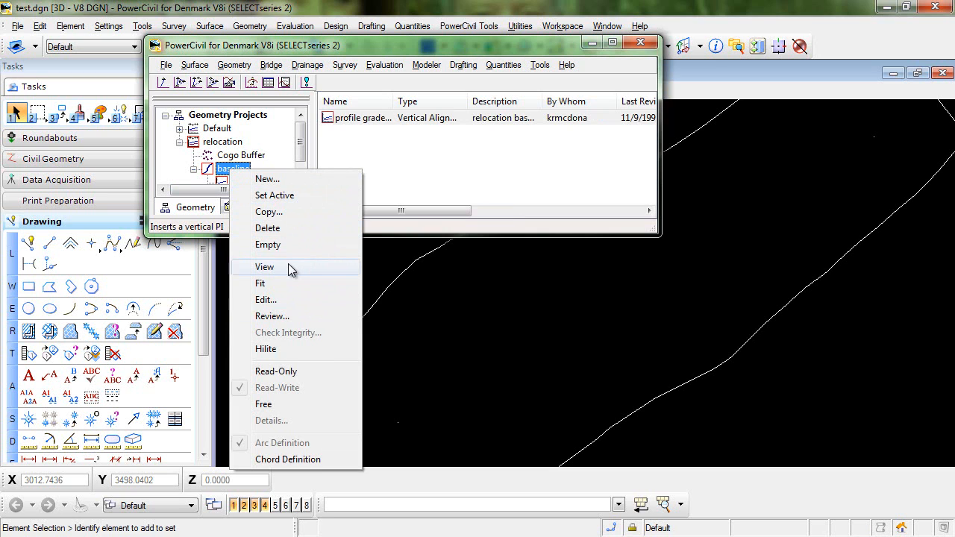
click(264, 267)
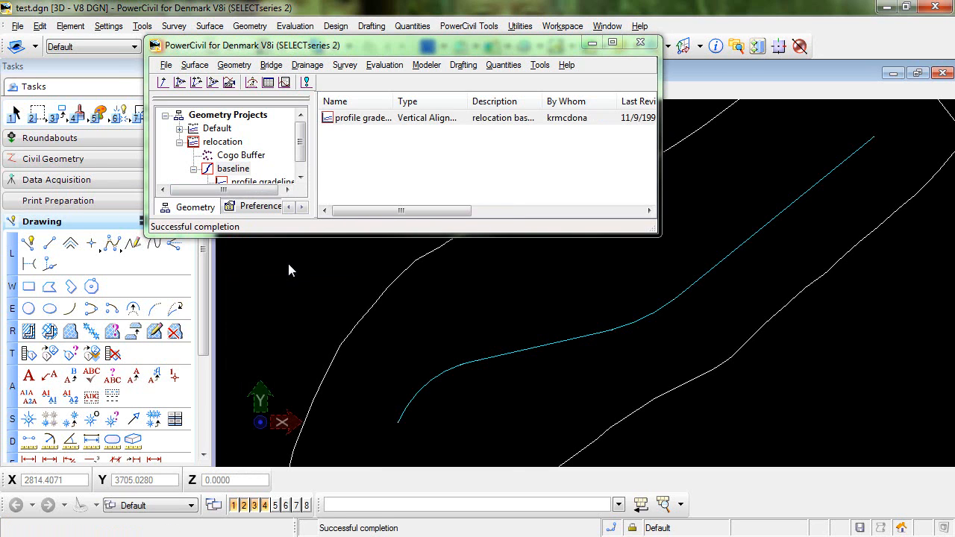
Step: Display the LB, LOB, RB and ROB breakline features of the original surface
click(194, 66)
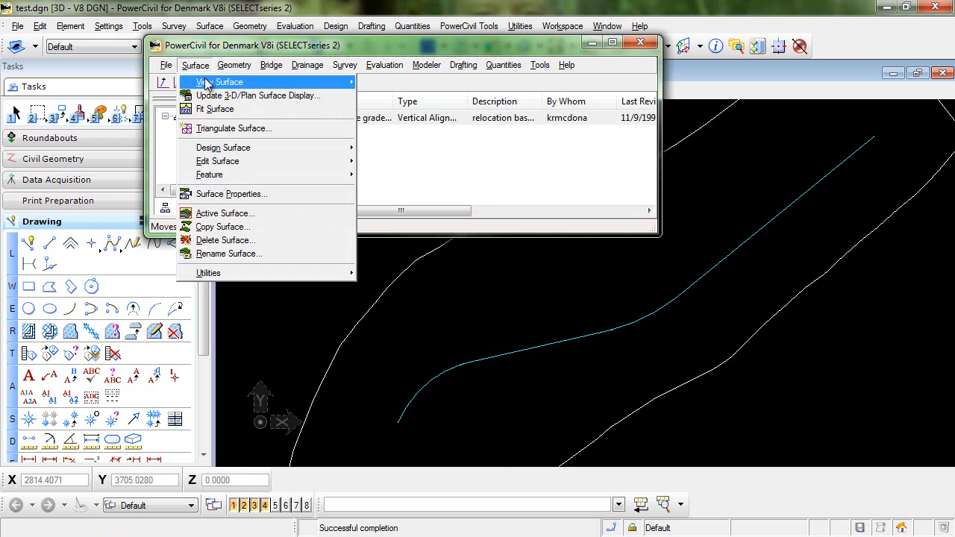
mouse_move(203, 72)
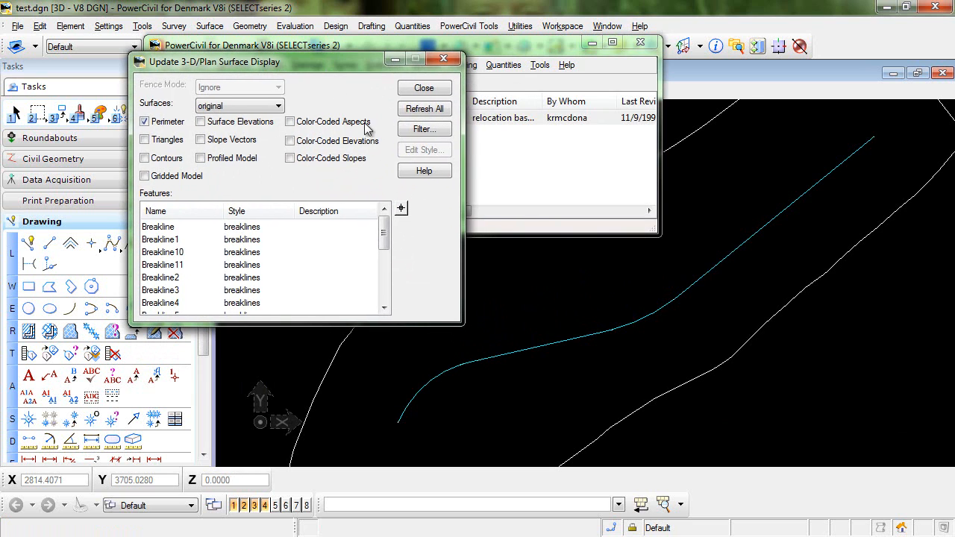
scroll(down, 3)
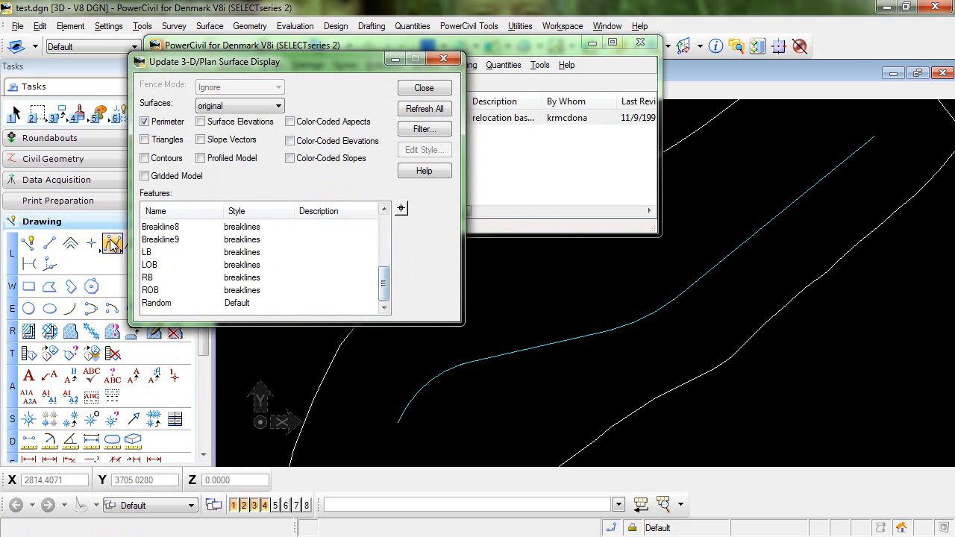
click(149, 251)
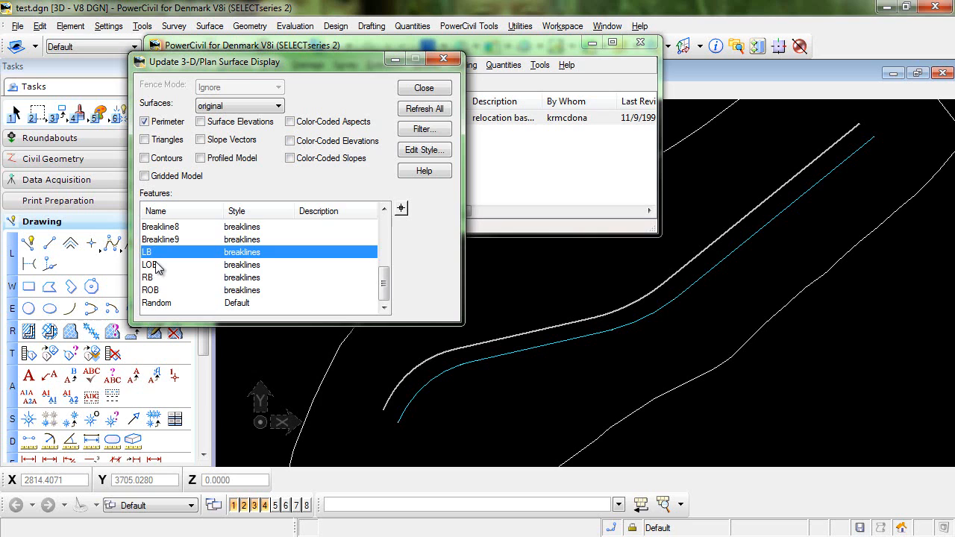
click(149, 264)
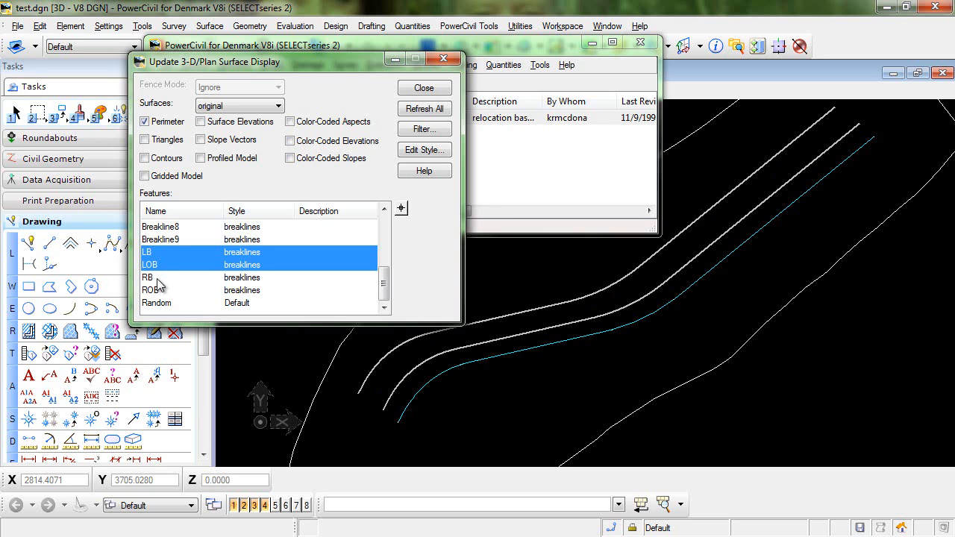
click(151, 290)
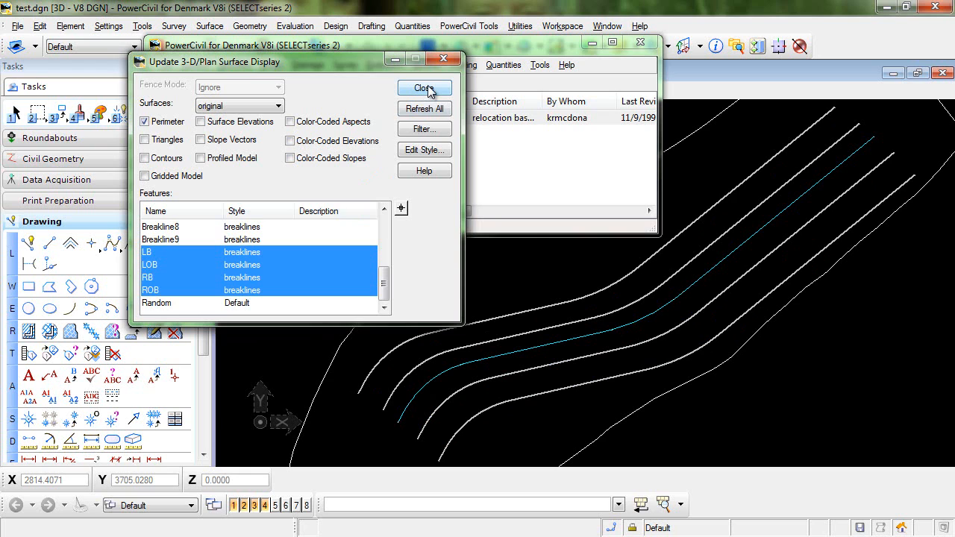
click(424, 86)
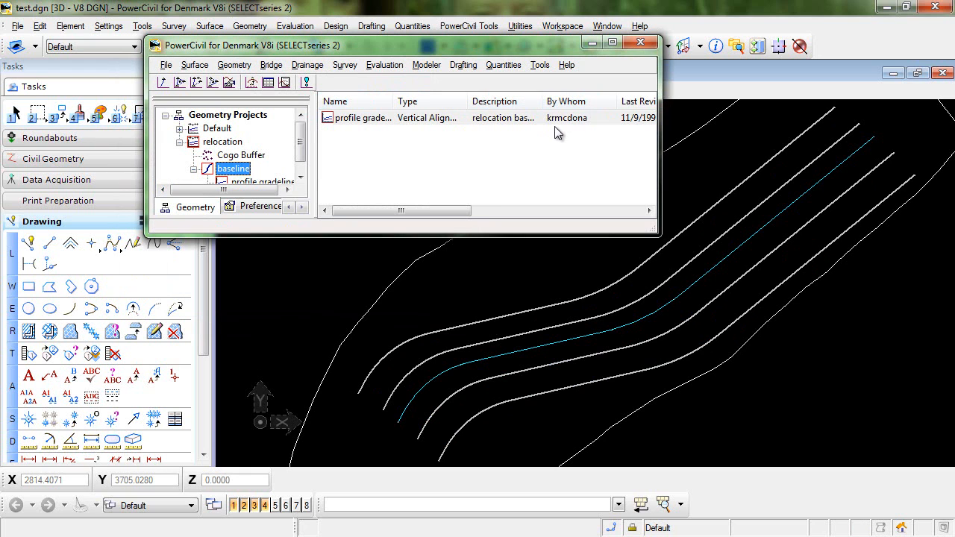
mouse_move(570, 138)
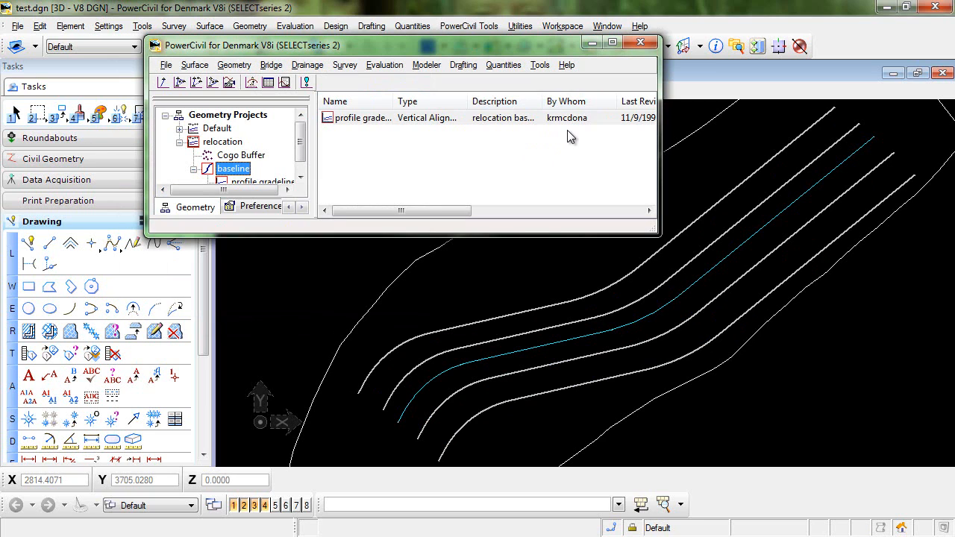
mouse_move(565, 174)
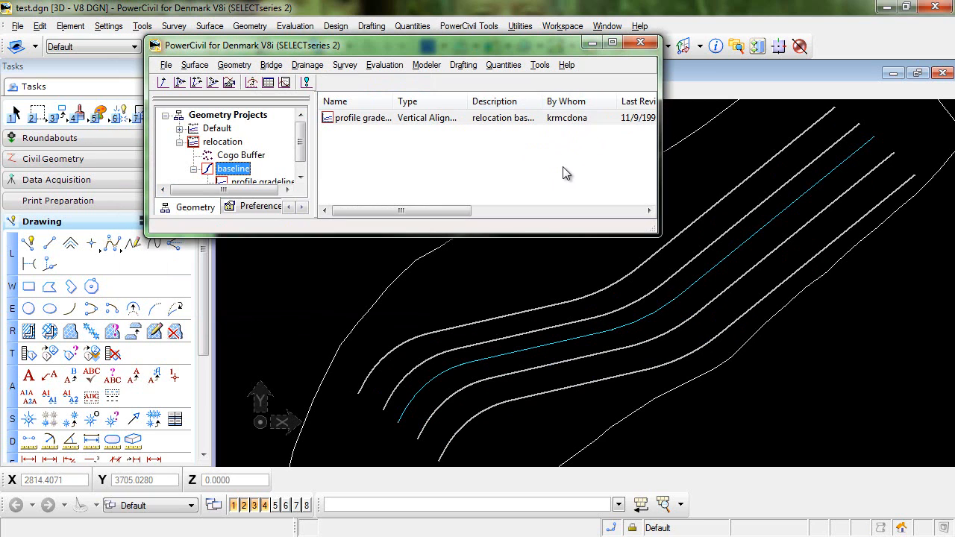
mouse_move(581, 185)
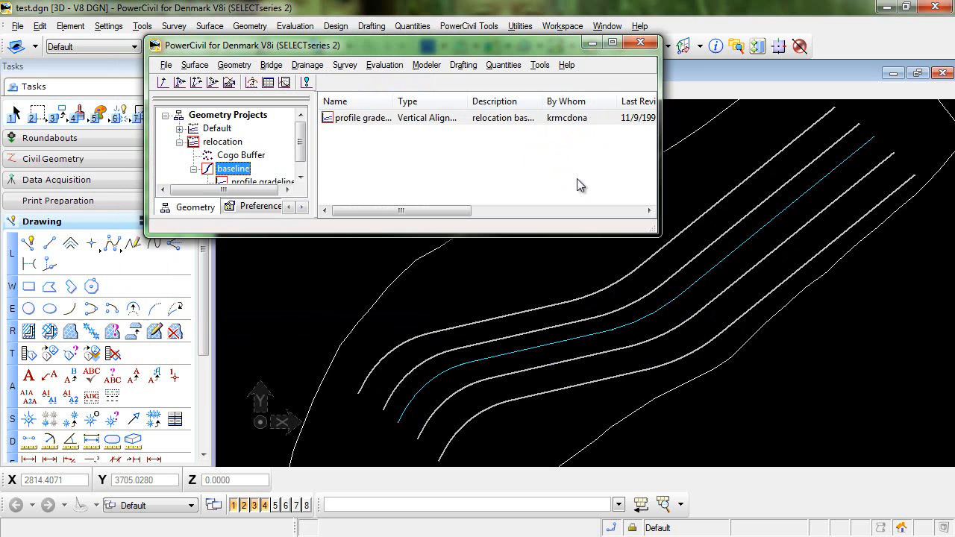
Step: Enable the Hydrology and Hydraulics Add-In from Application Add-Ins
click(540, 65)
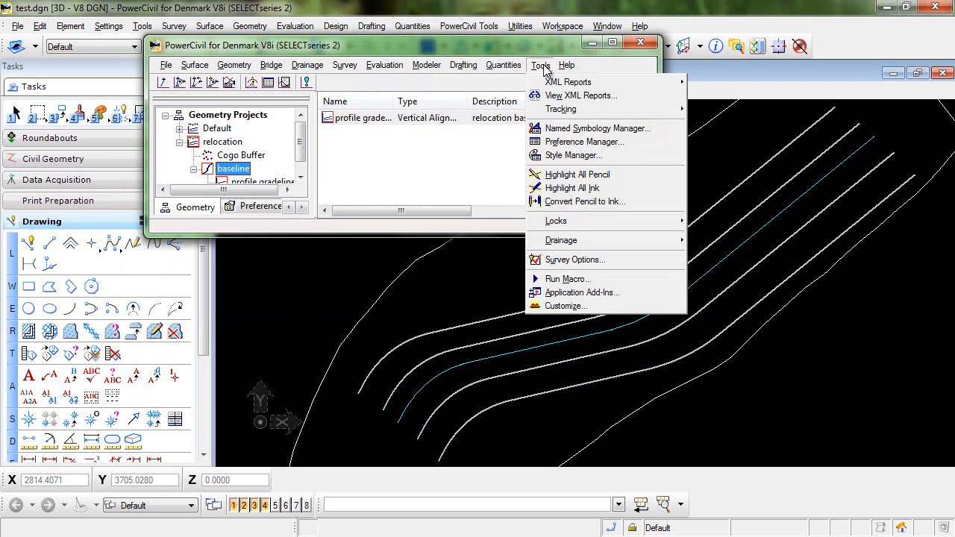
click(582, 291)
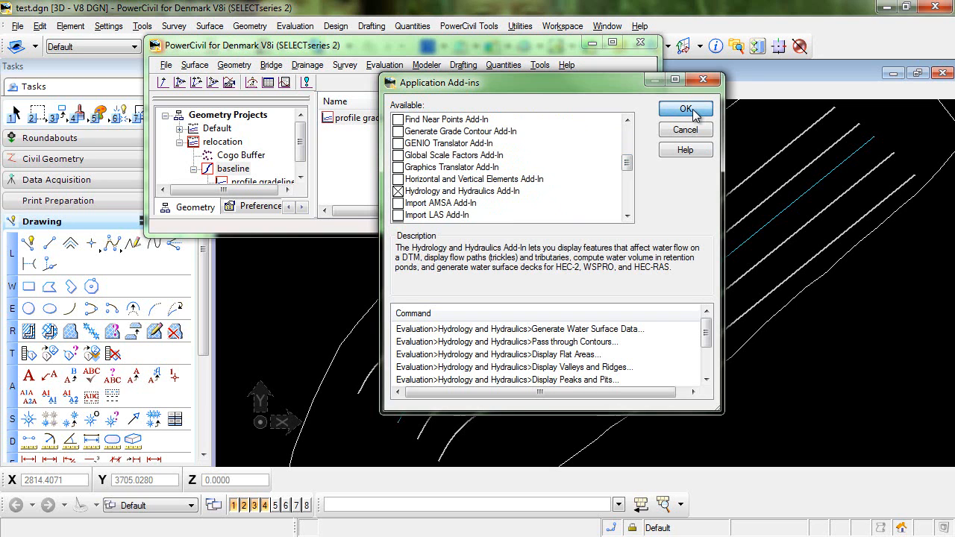
click(684, 109)
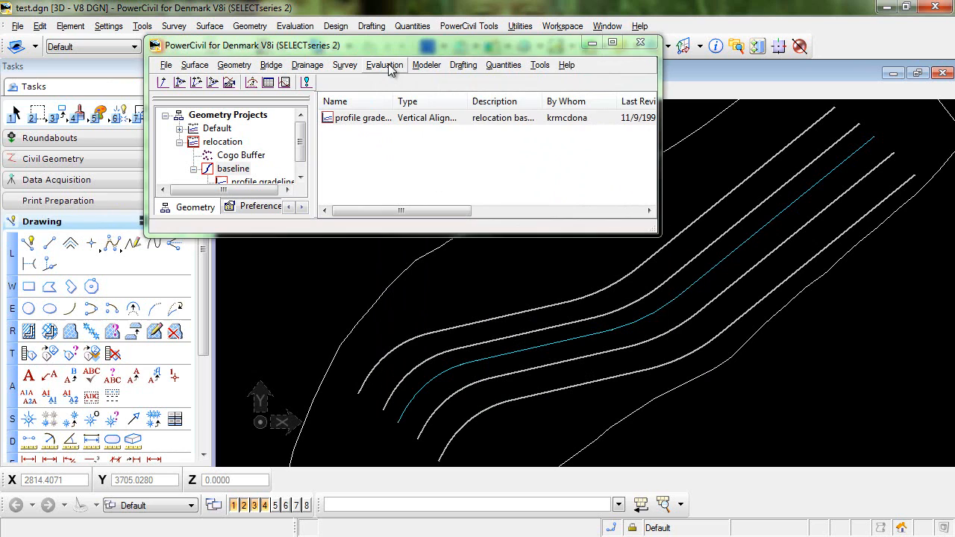
Step: Start Generate Water Surface Data with original surface, baseline alignment and HEC-RAS format
click(386, 65)
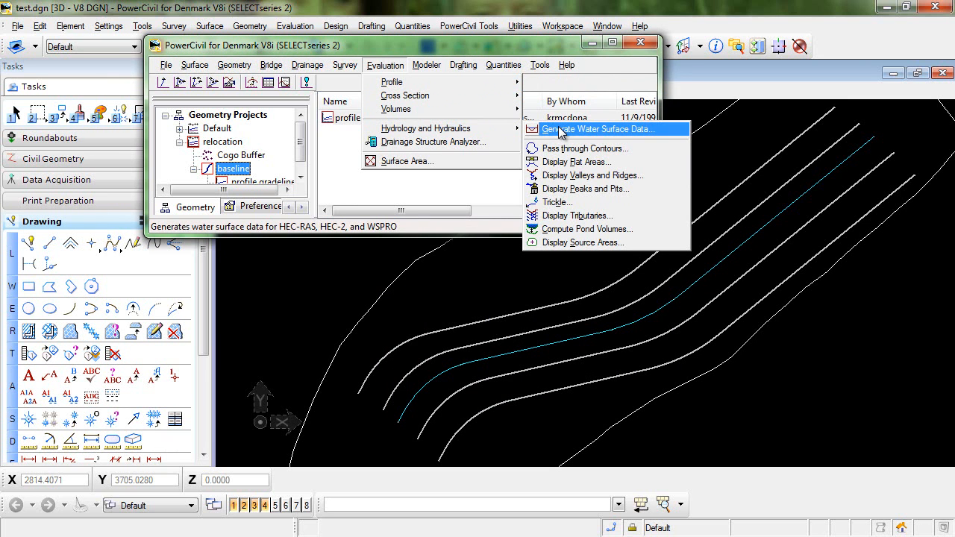
click(597, 129)
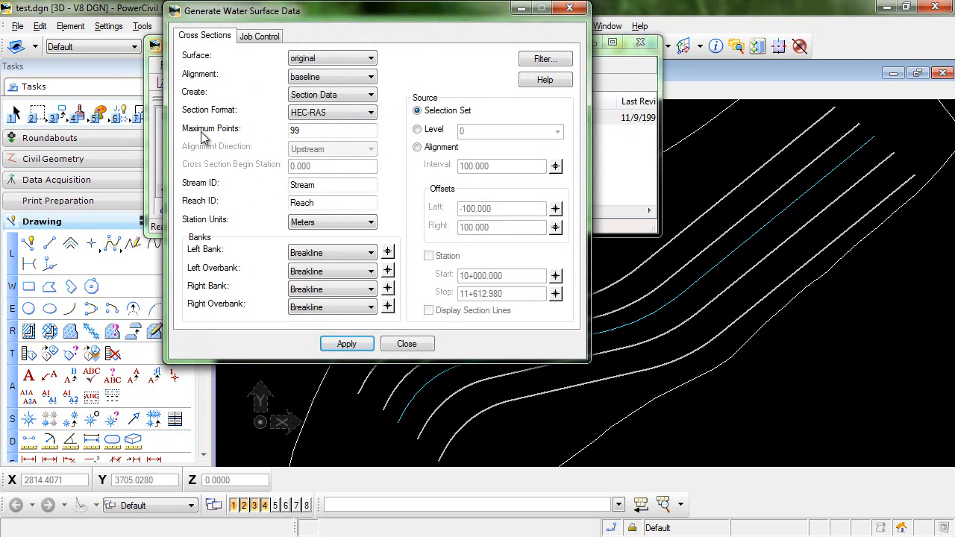
mouse_move(188, 63)
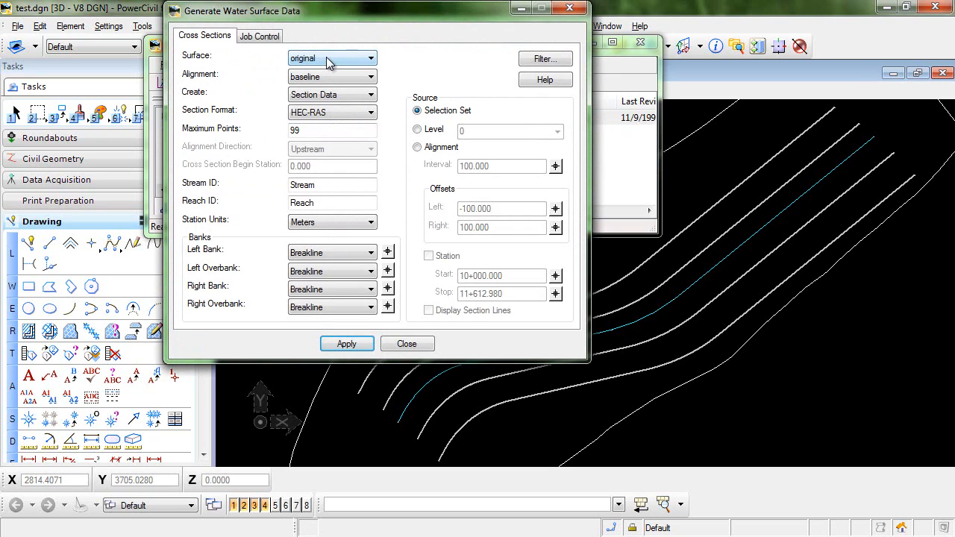
mouse_move(185, 81)
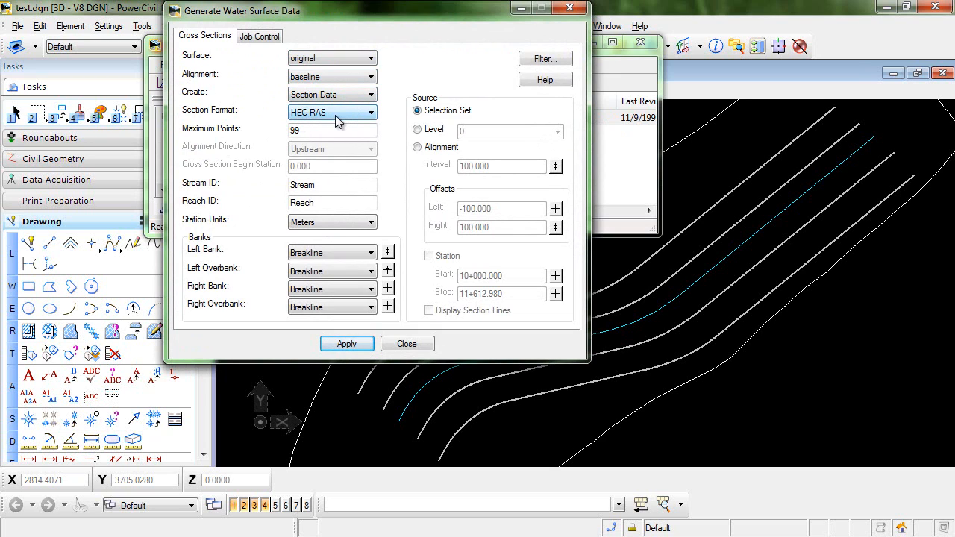
mouse_move(298, 105)
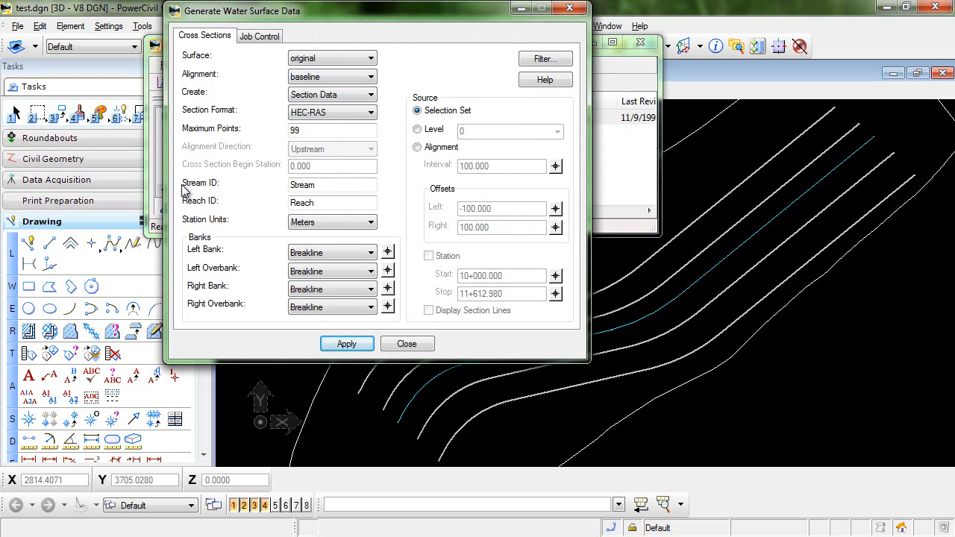
mouse_move(232, 226)
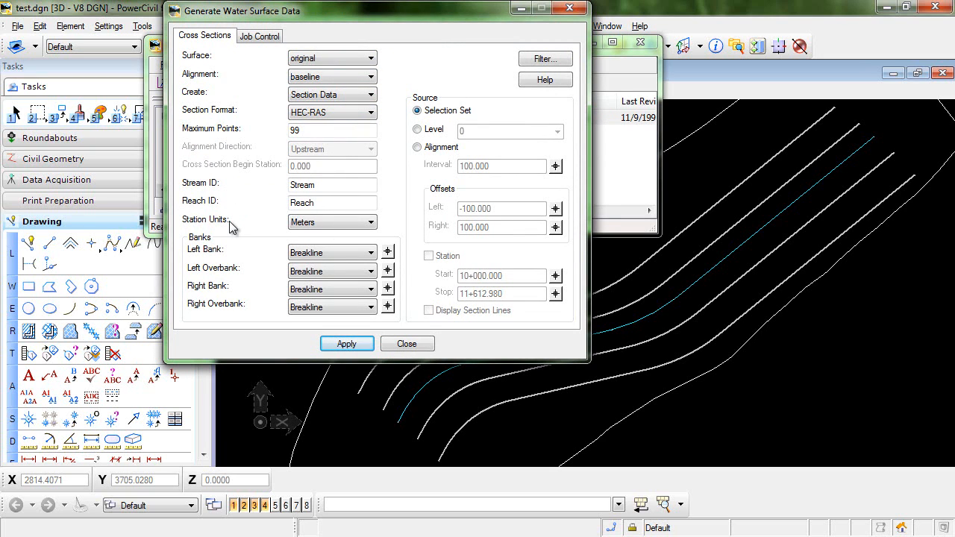
mouse_move(364, 209)
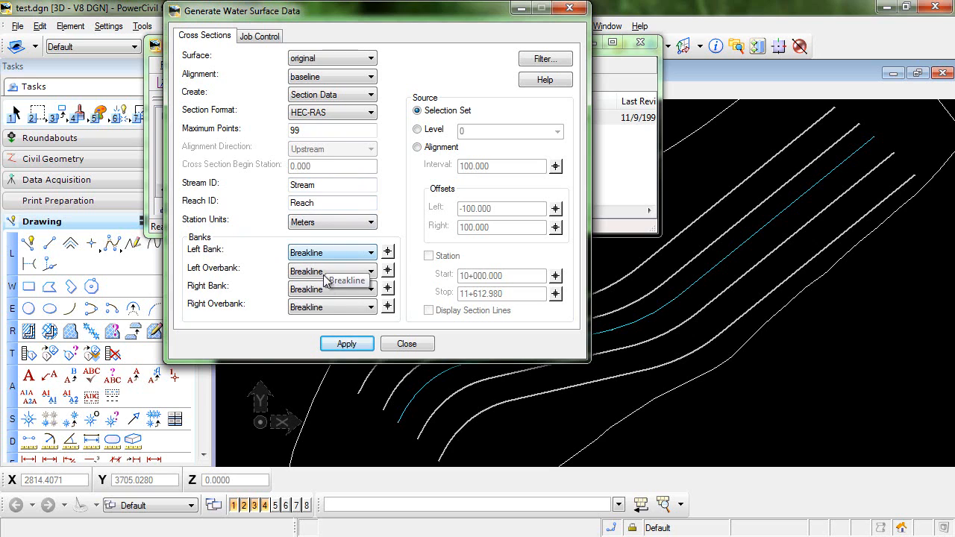
mouse_move(255, 299)
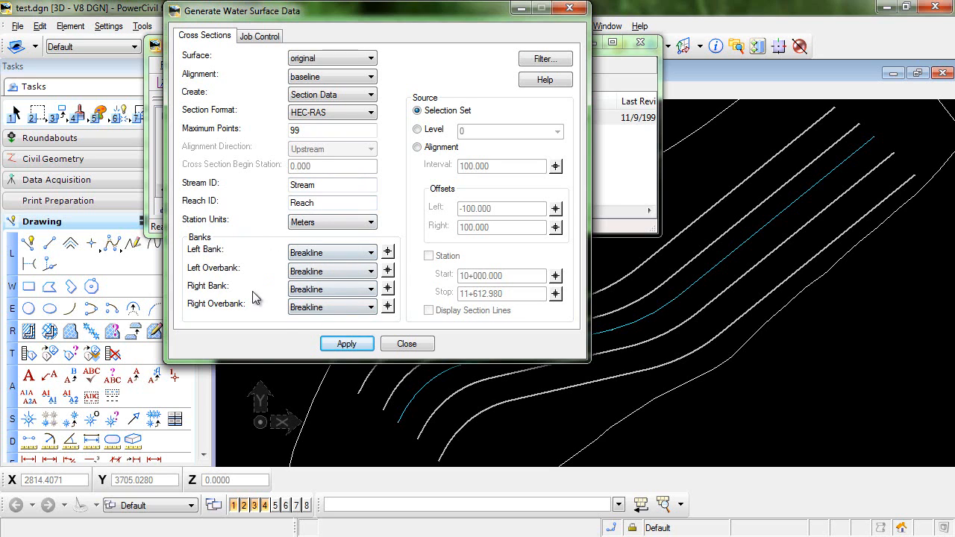
mouse_move(448, 172)
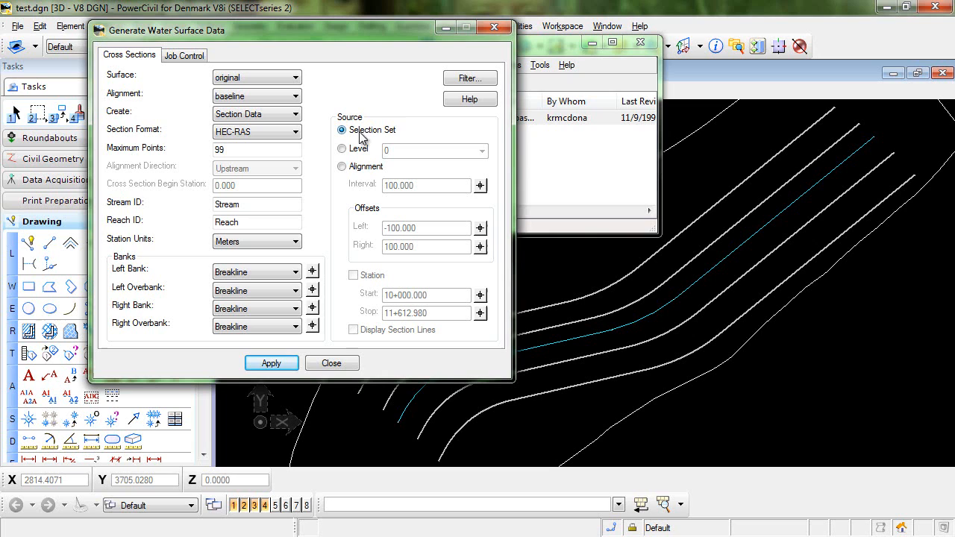
mouse_move(400, 133)
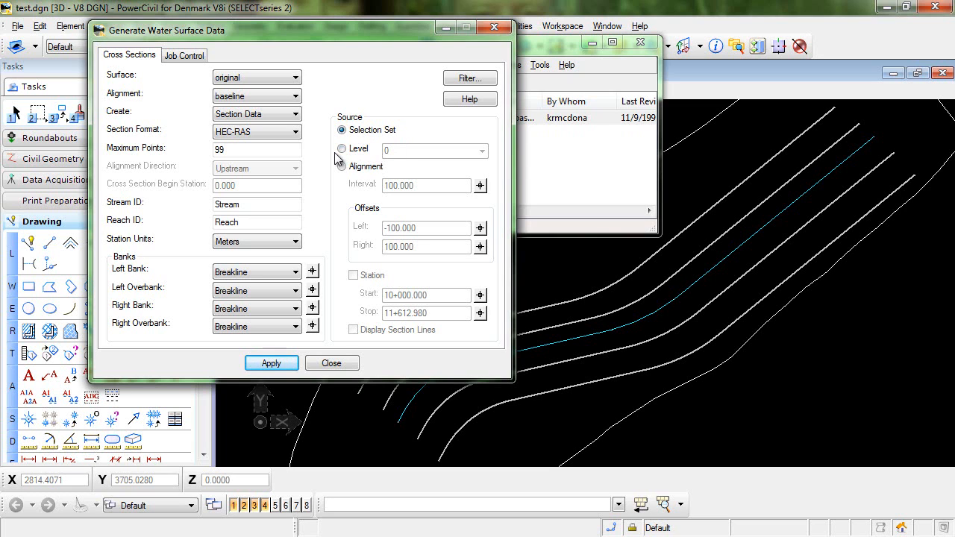
mouse_move(396, 152)
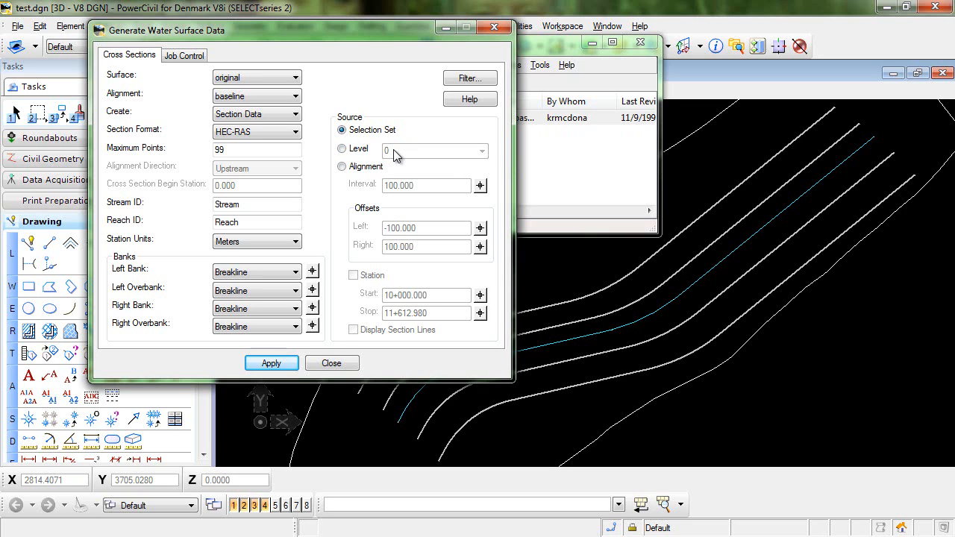
mouse_move(376, 159)
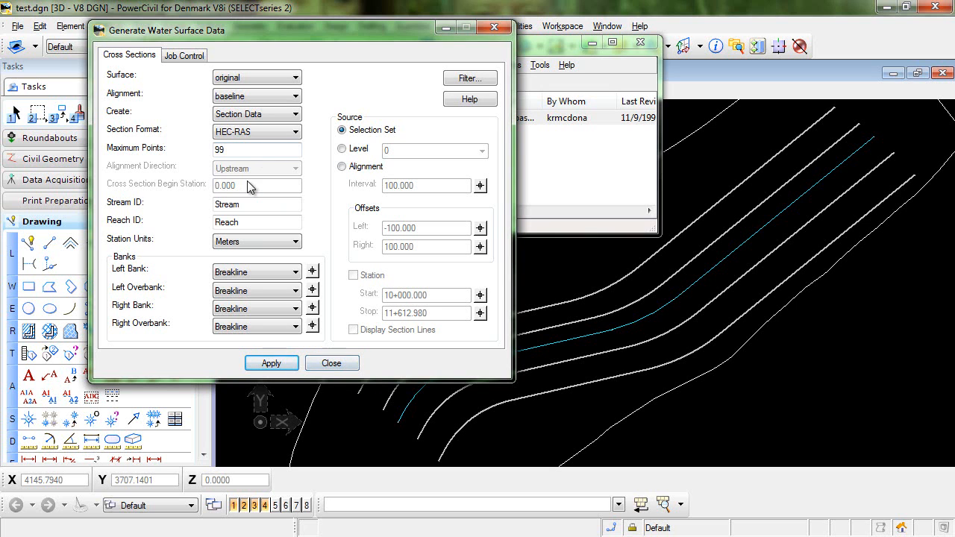
mouse_move(332, 364)
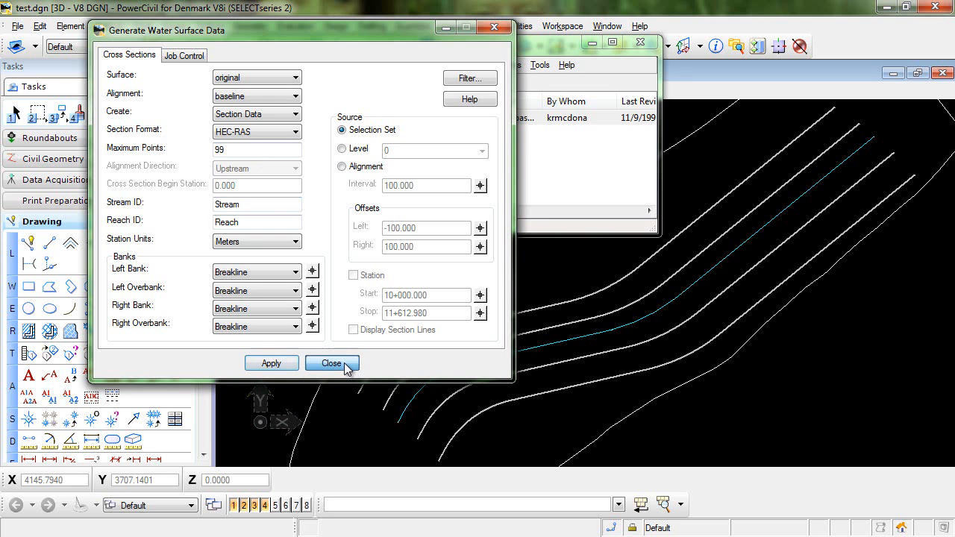
Step: Place straight cross-section lines across the channel breaklines with Place Line
click(332, 364)
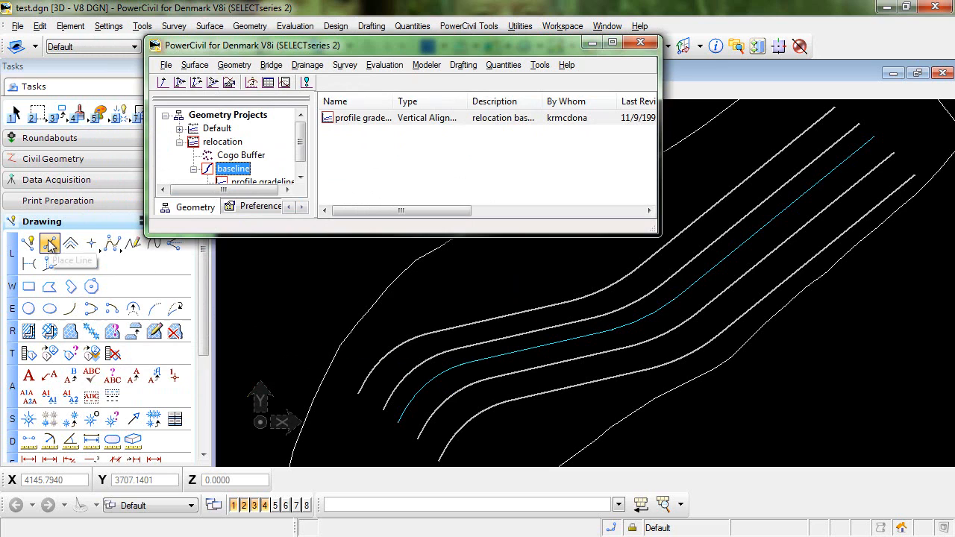
click(49, 243)
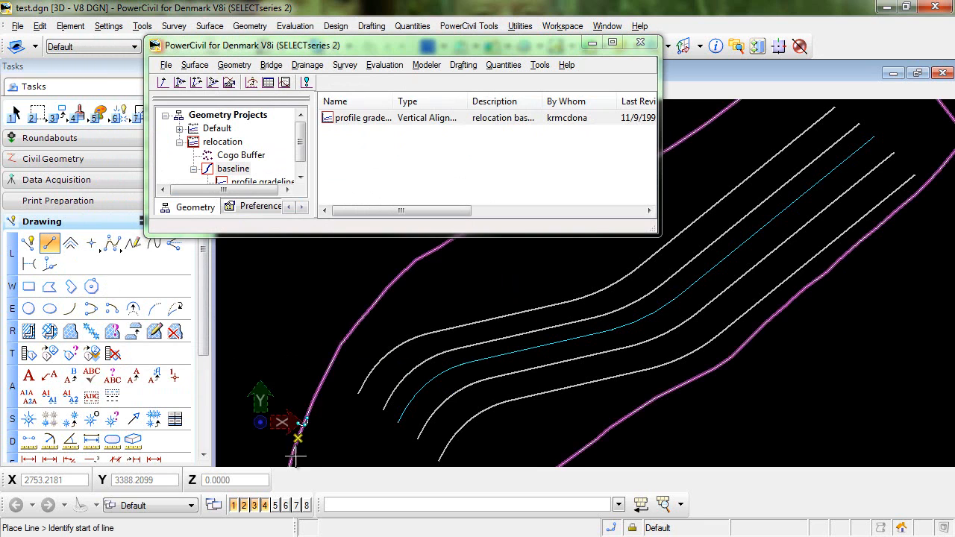
click(362, 359)
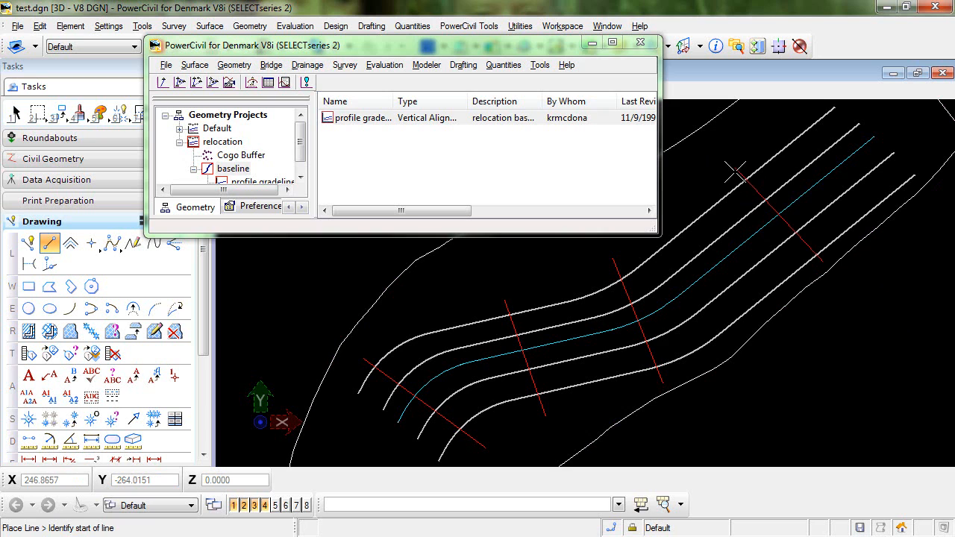
mouse_move(16, 113)
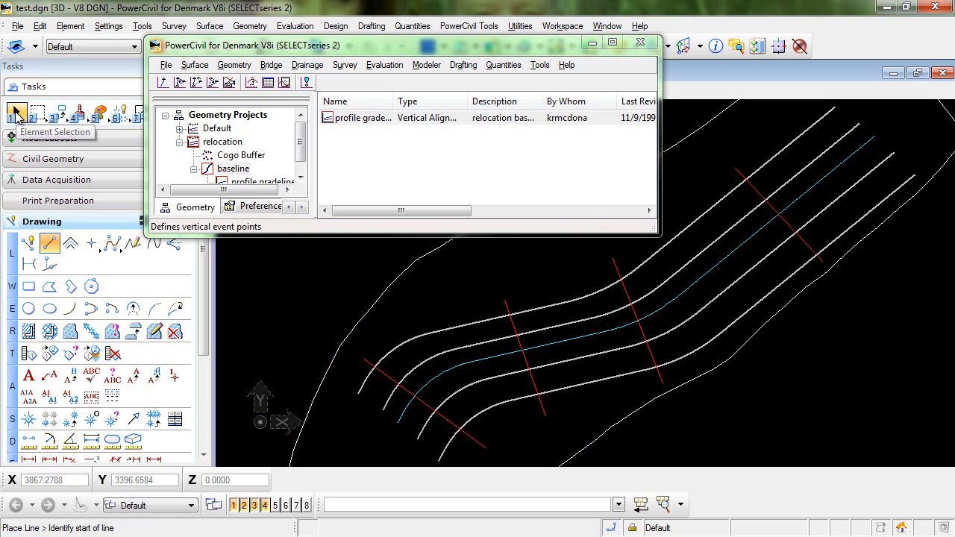
Step: Select the four cross-section lines and go to the Hydrology and Hydraulics commands
click(16, 112)
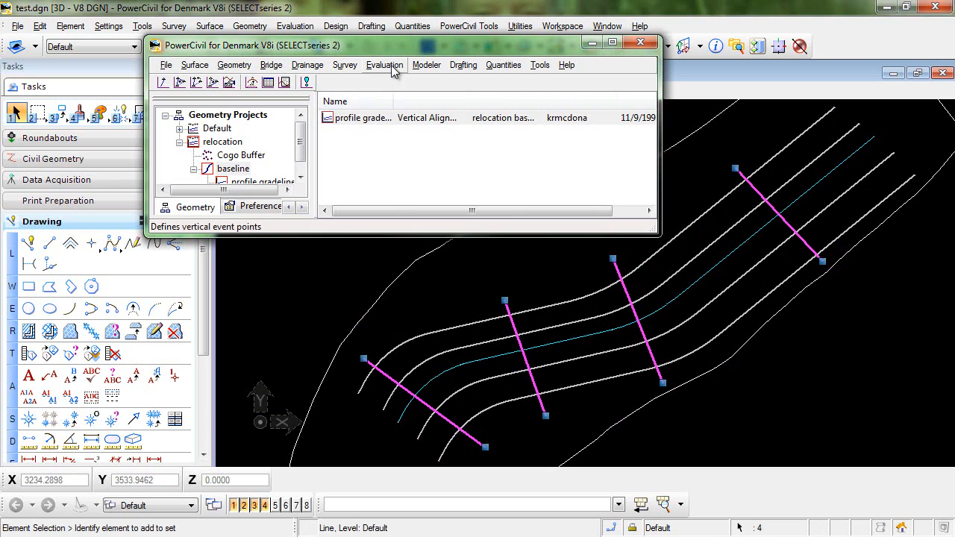
click(385, 65)
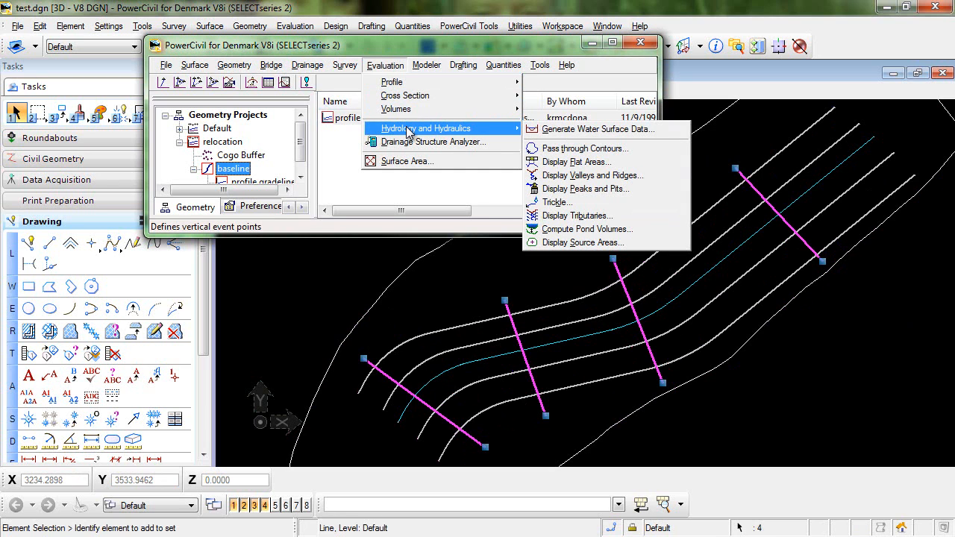
mouse_move(597, 128)
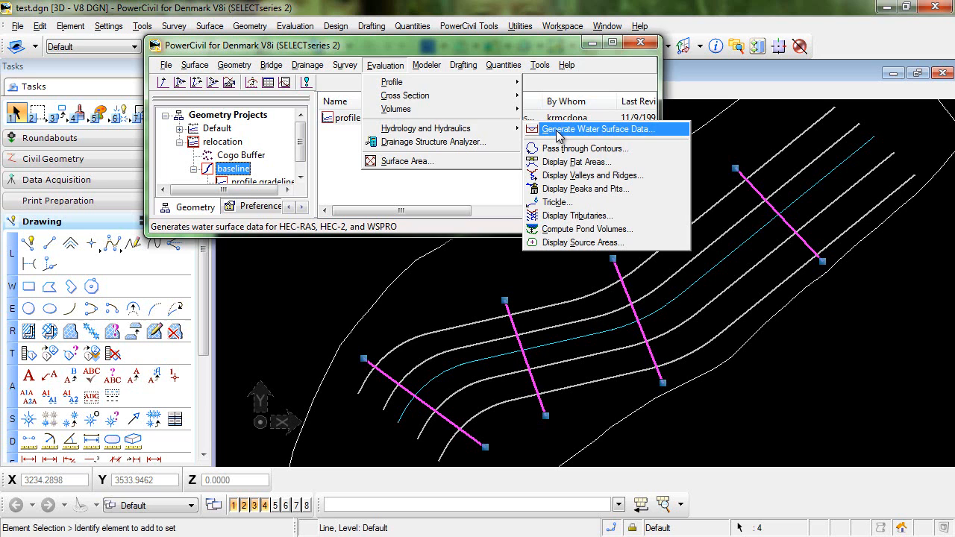
Step: Use the Selection Set as section source and assign LB, LOB, RB, ROB to the banks
click(597, 128)
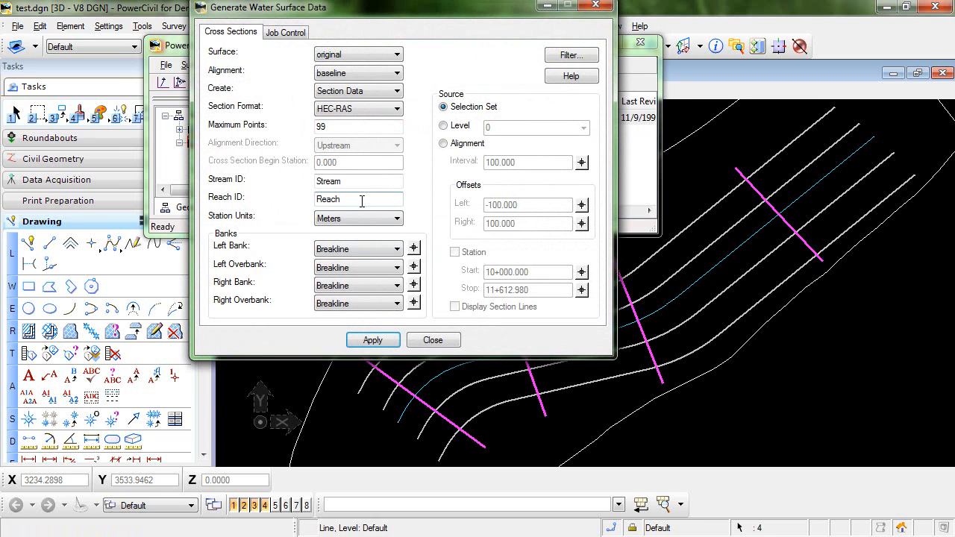
mouse_move(261, 66)
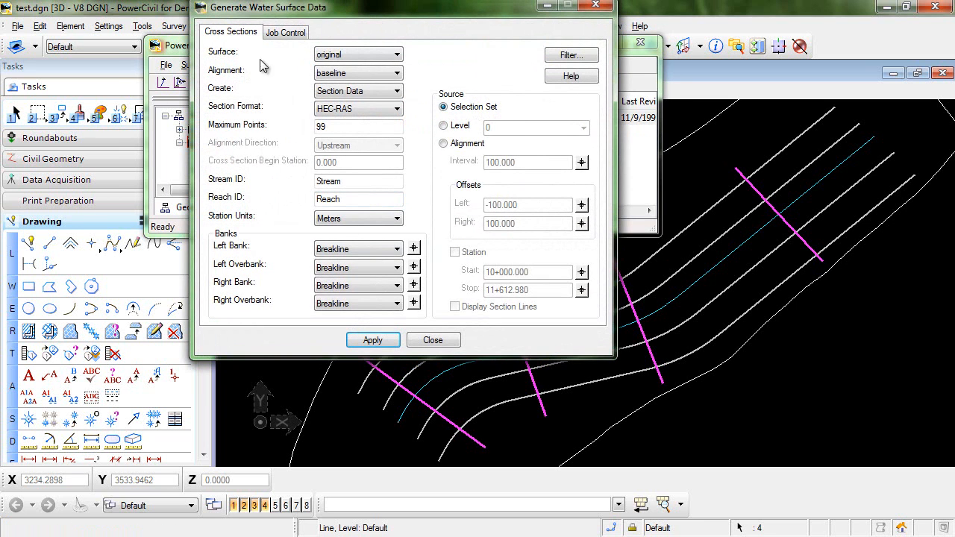
mouse_move(247, 201)
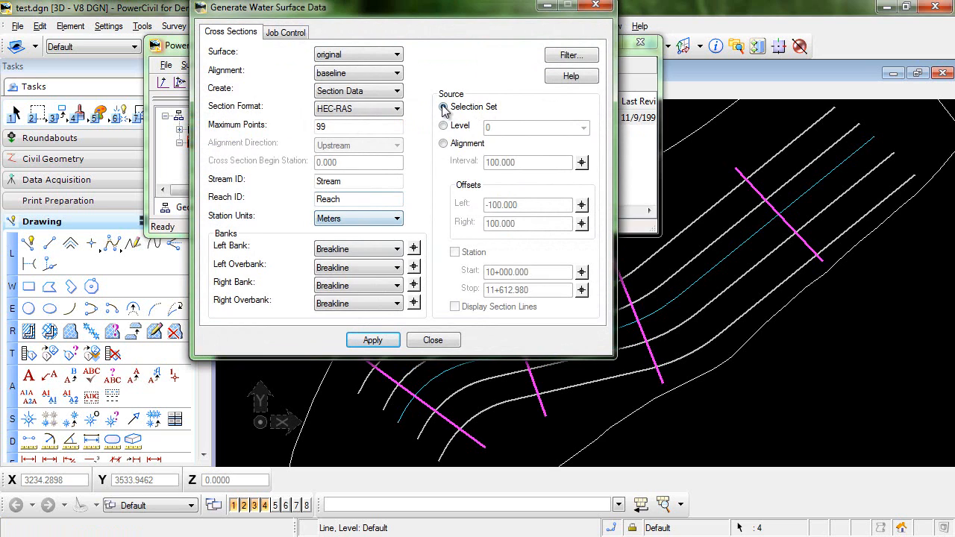
click(443, 108)
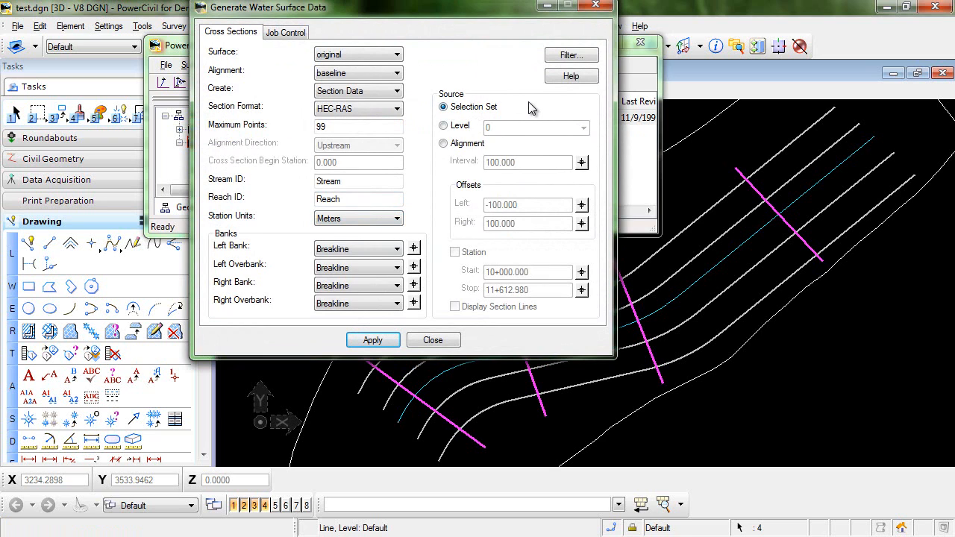
mouse_move(417, 254)
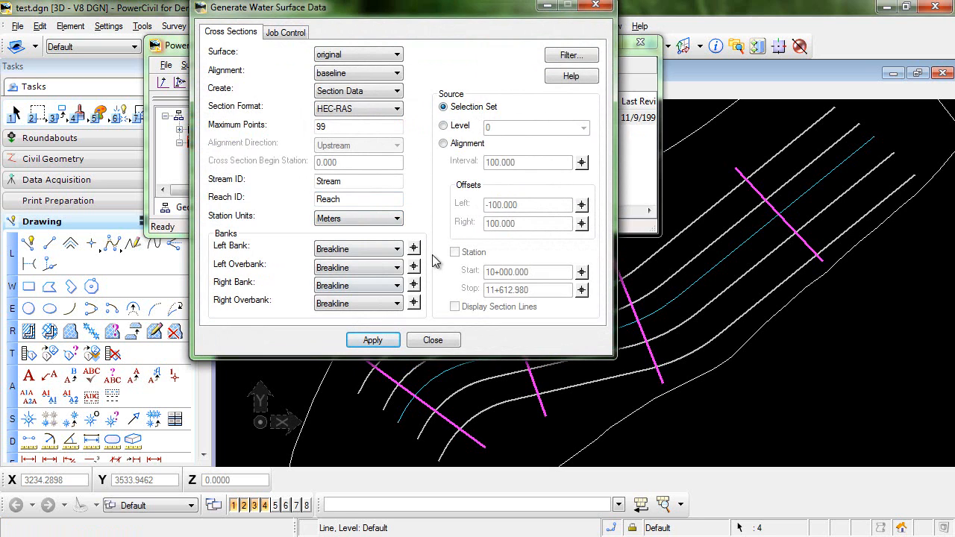
click(433, 340)
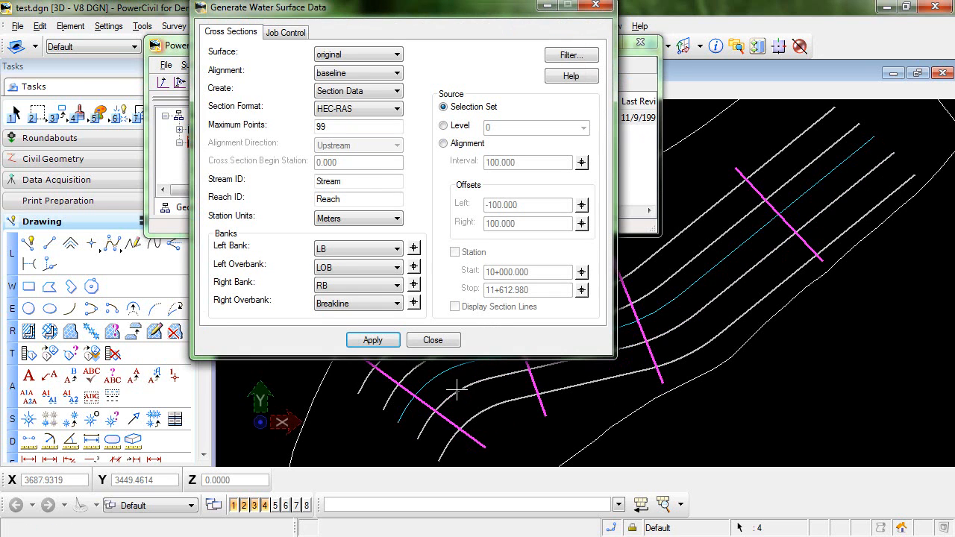
click(433, 340)
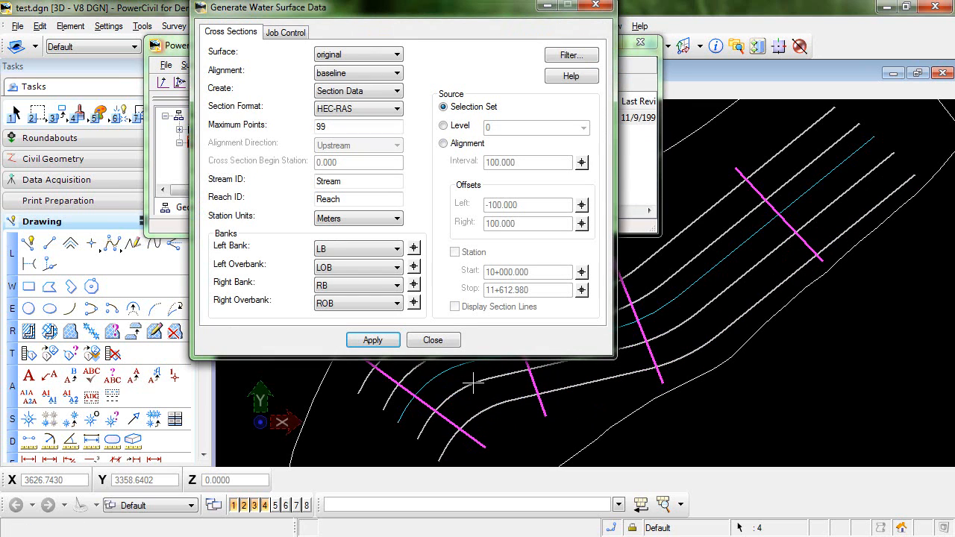
click(373, 340)
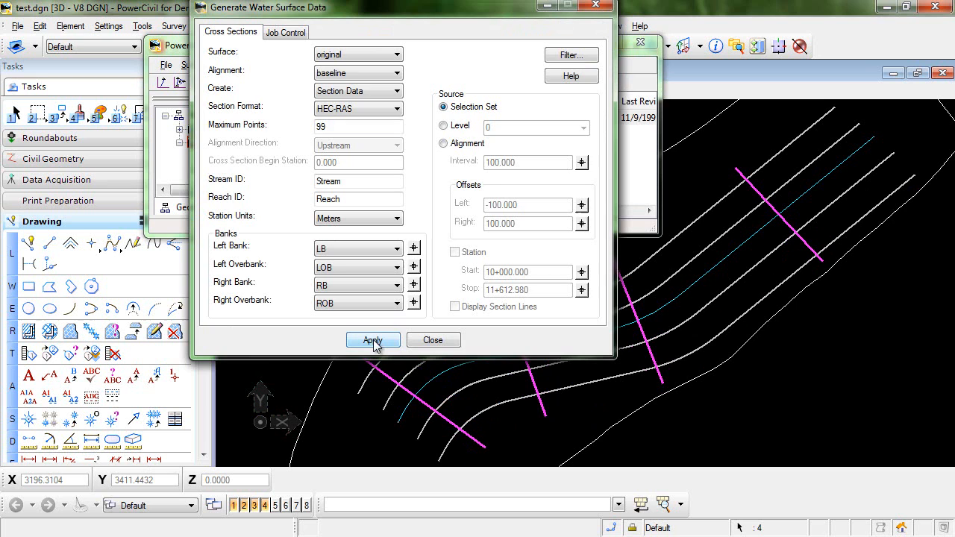
Step: Apply and save the HEC-RAS geometry file as test2 in the Temp folder
click(373, 340)
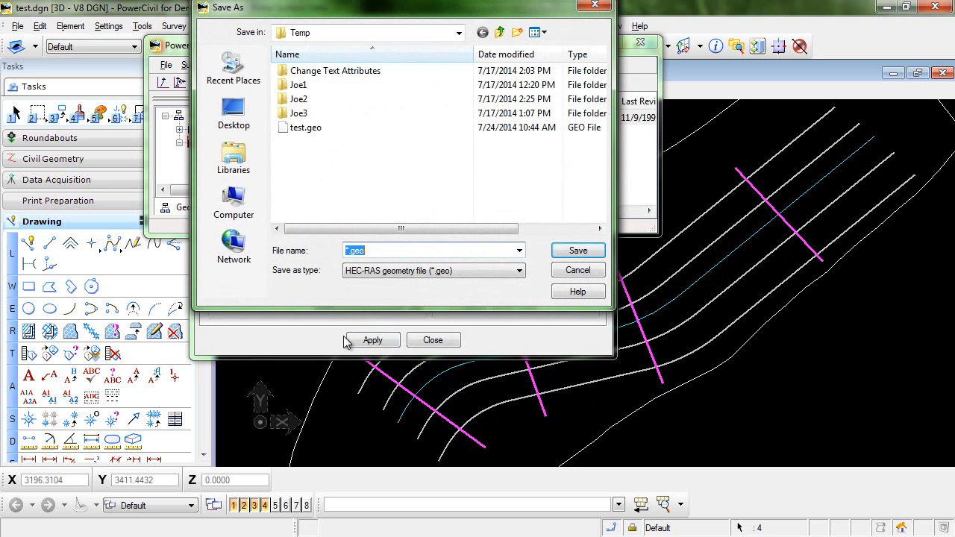
mouse_move(349, 283)
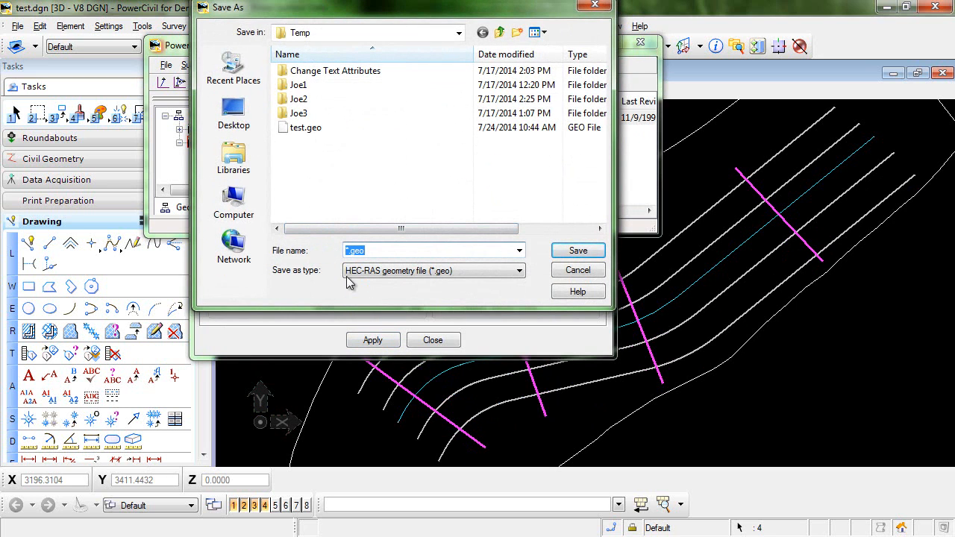
mouse_move(391, 287)
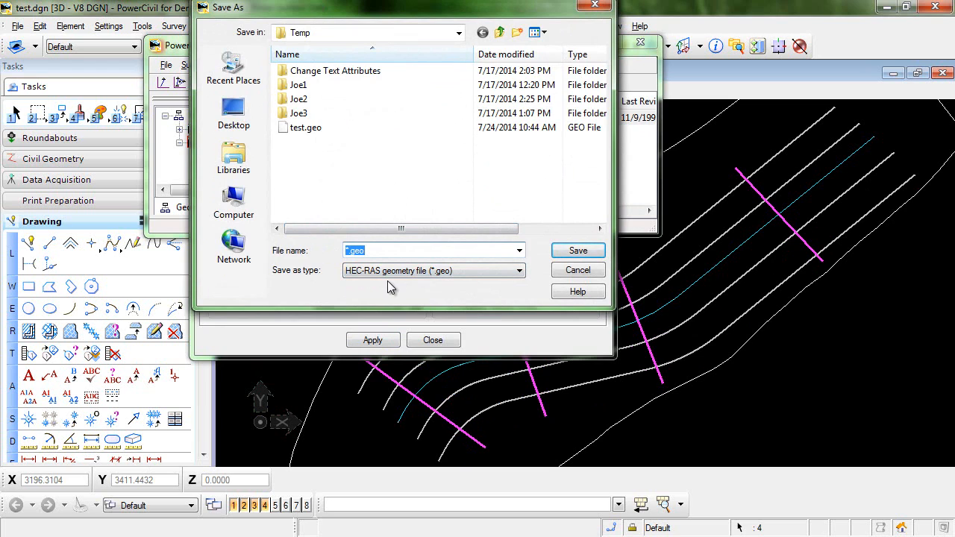
click(376, 251)
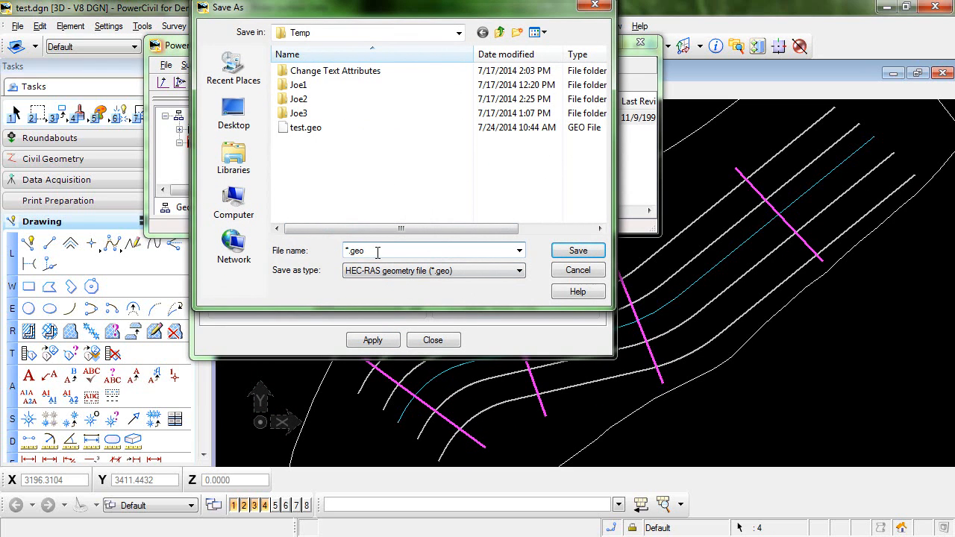
triple_click(432, 251)
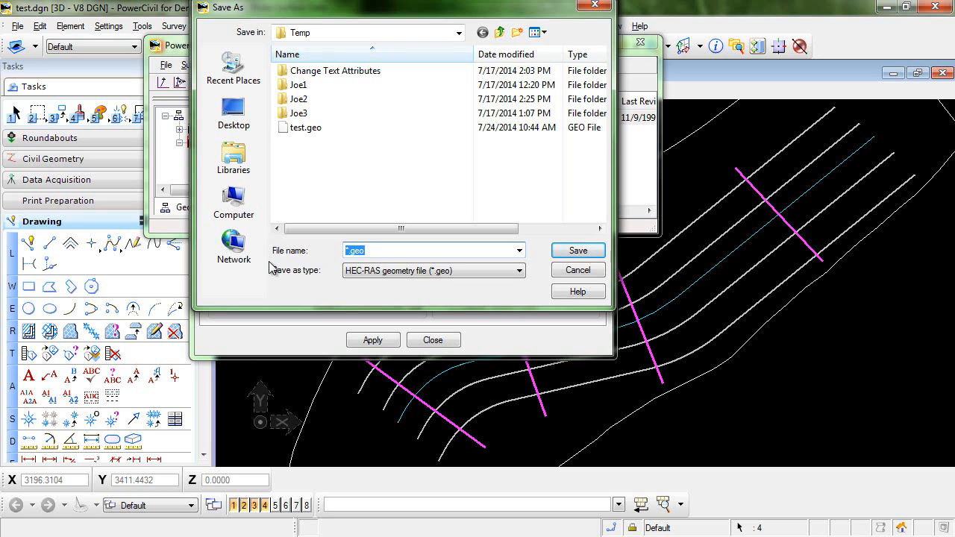
text(test2)
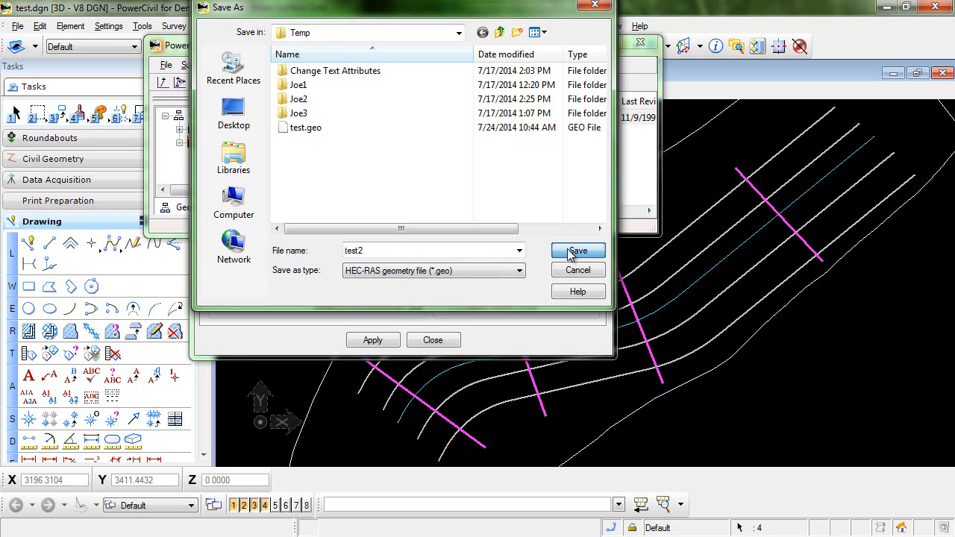
click(578, 251)
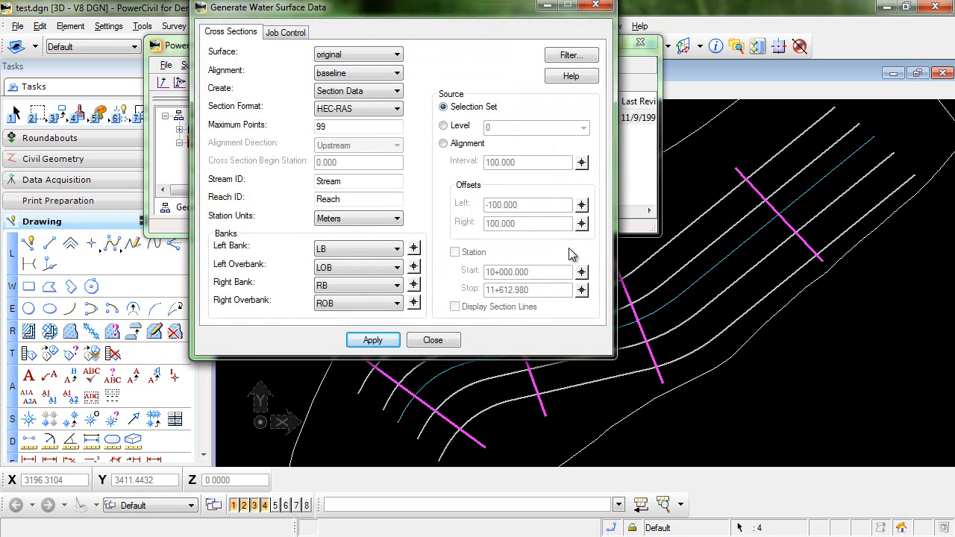
mouse_move(745, 440)
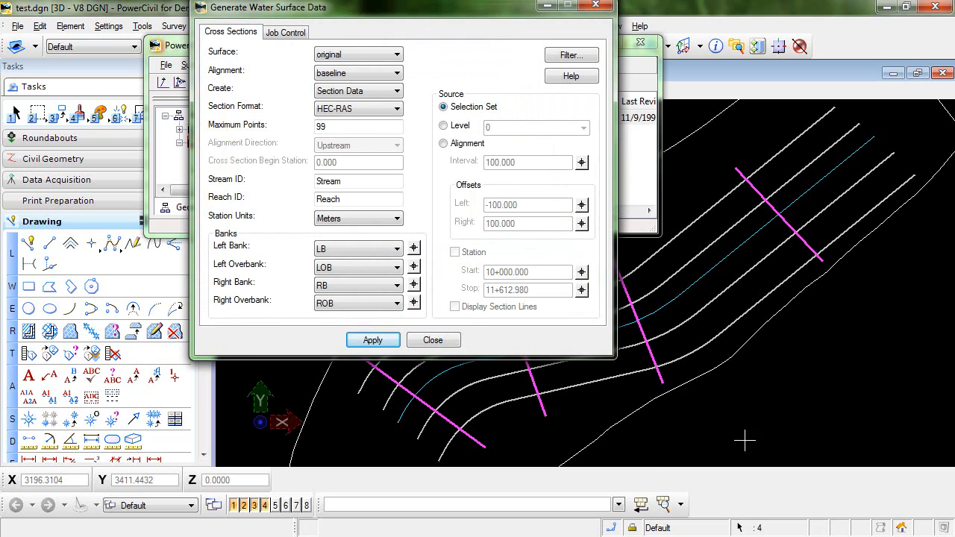
mouse_move(800, 415)
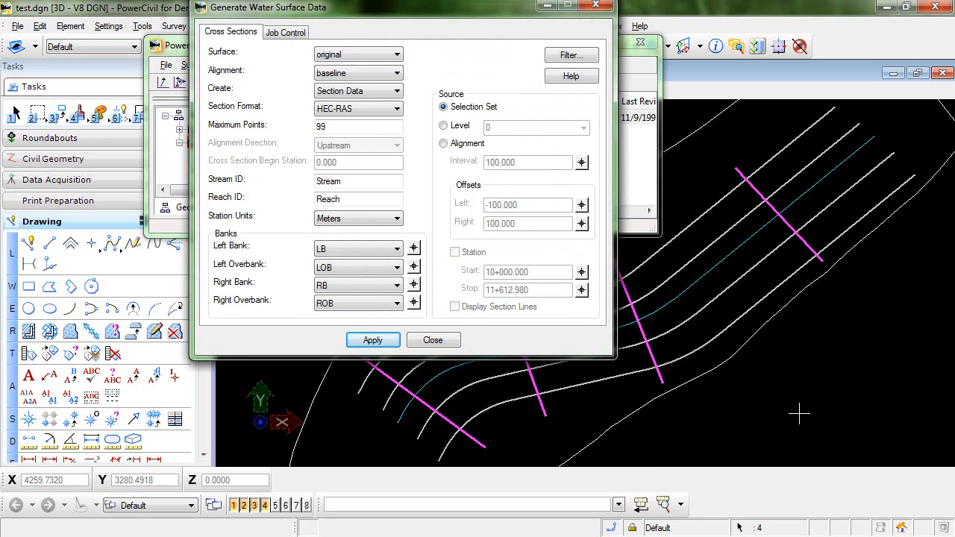